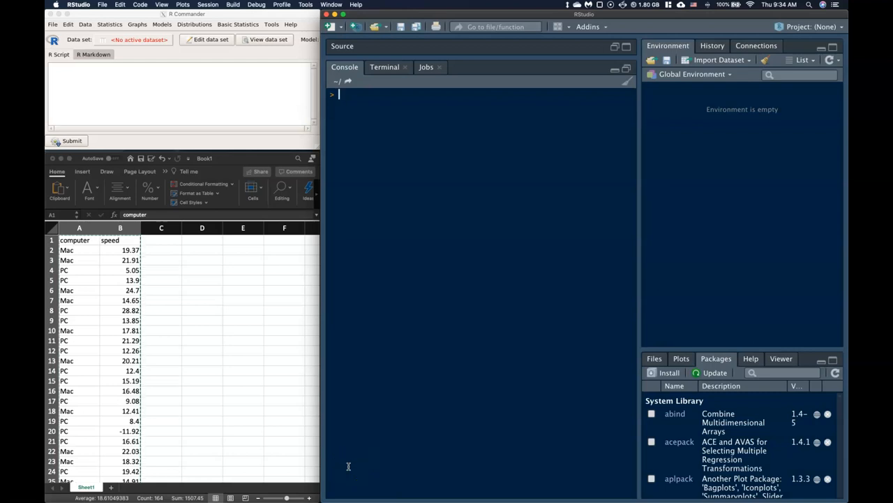
# - Import the copied computer and speed data from the clipboard as Dataset (81 rows, 2 columns)
pyautogui.click(162, 279)
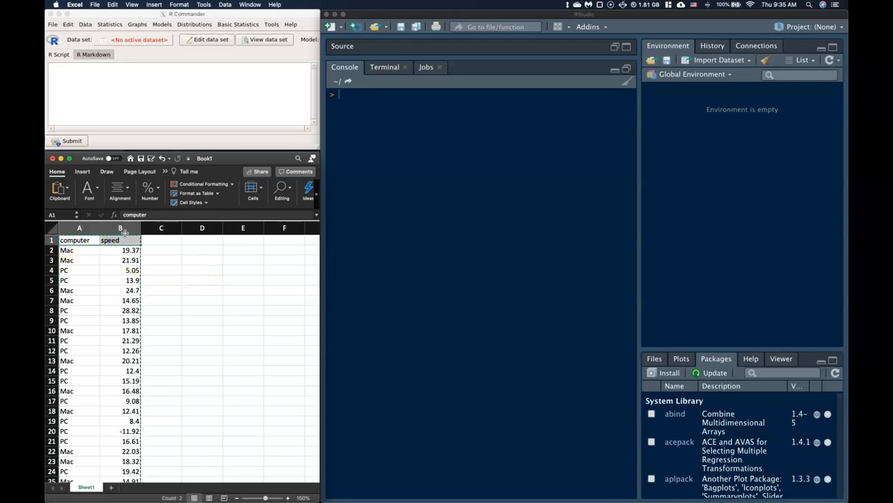
pyautogui.scroll(-3)
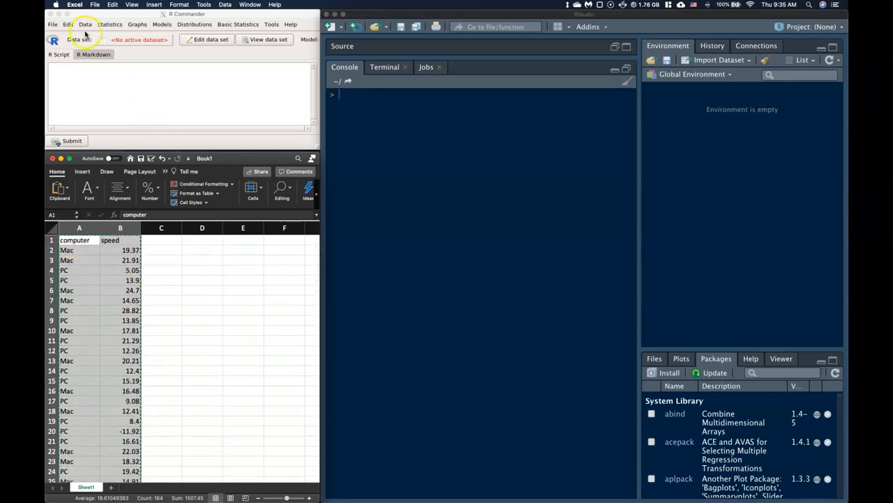
pyautogui.click(83, 25)
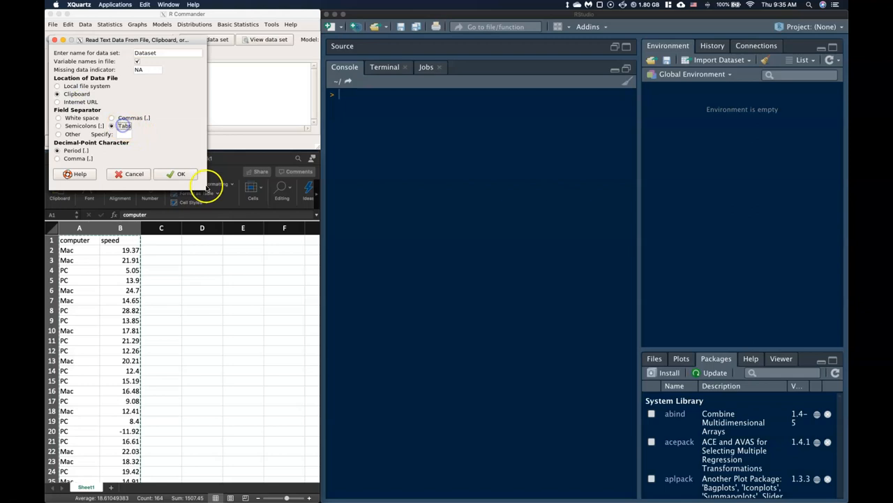
pyautogui.click(180, 173)
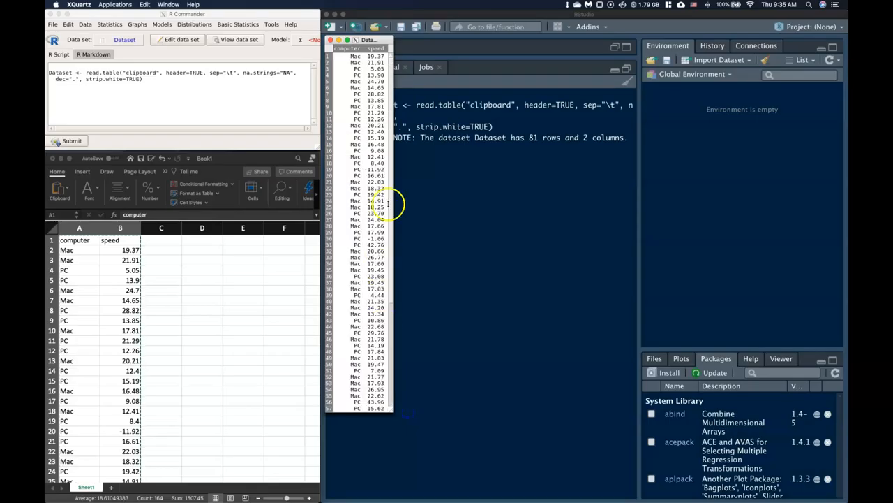
# - Scroll through the Dataset viewer to check the Mac and PC speed rows
pyautogui.scroll(-3)
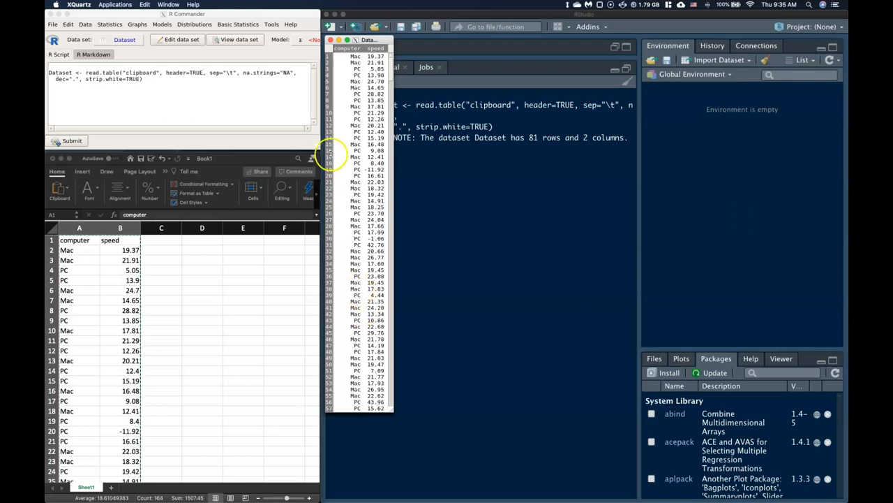
pyautogui.moveTo(402, 335)
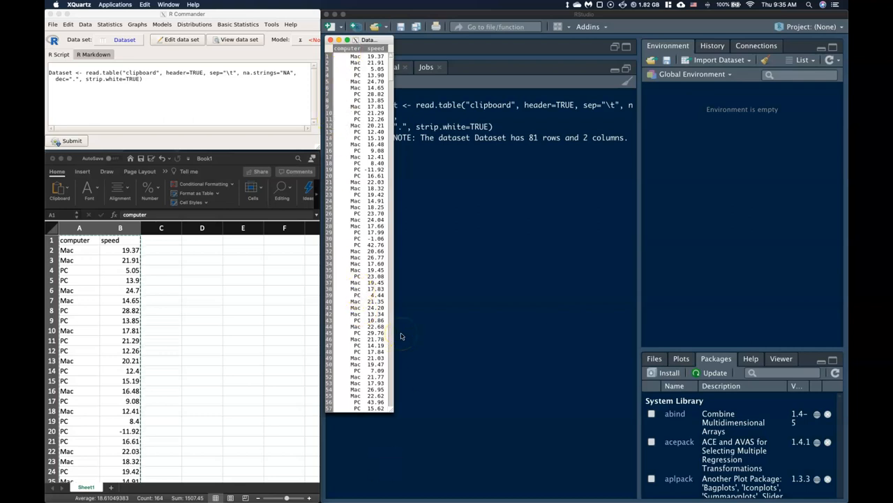
pyautogui.moveTo(302, 271)
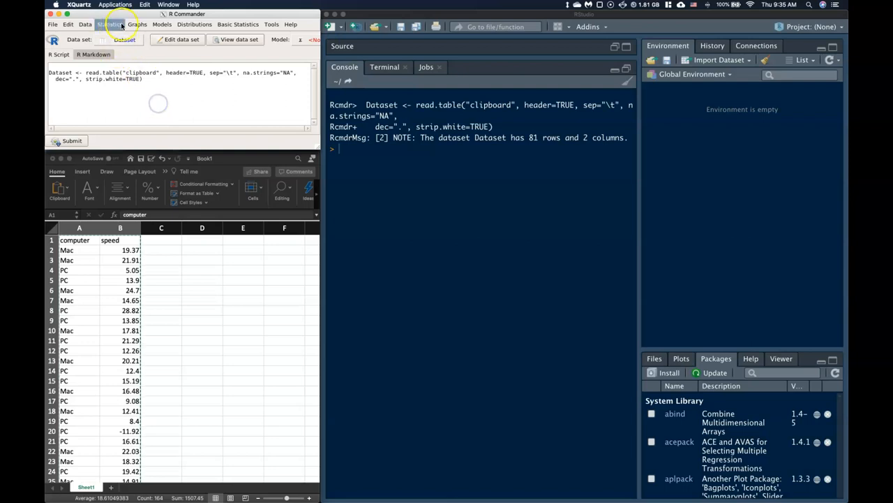
# - Show the Data menu's Active data set operations
pyautogui.click(82, 25)
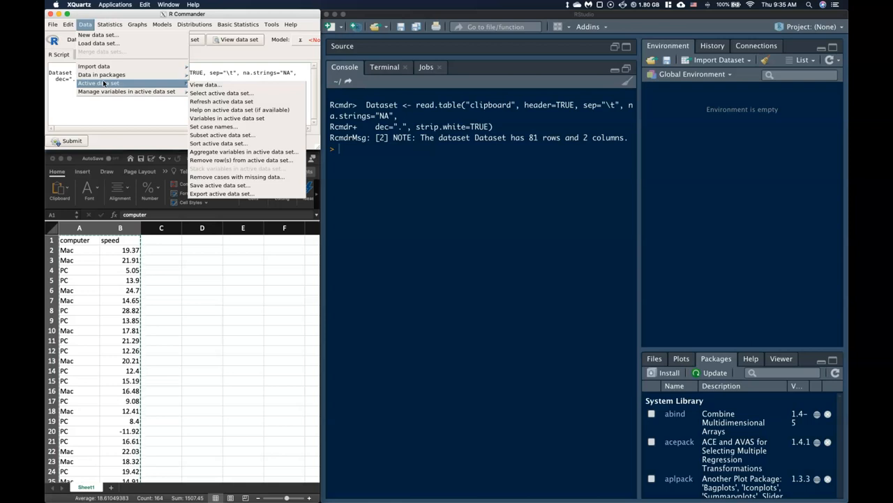
pyautogui.moveTo(115, 92)
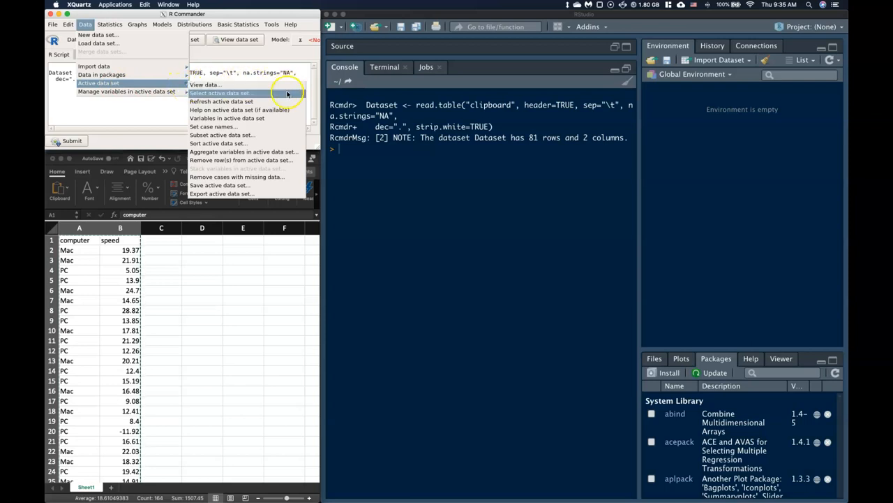
pyautogui.moveTo(282, 100)
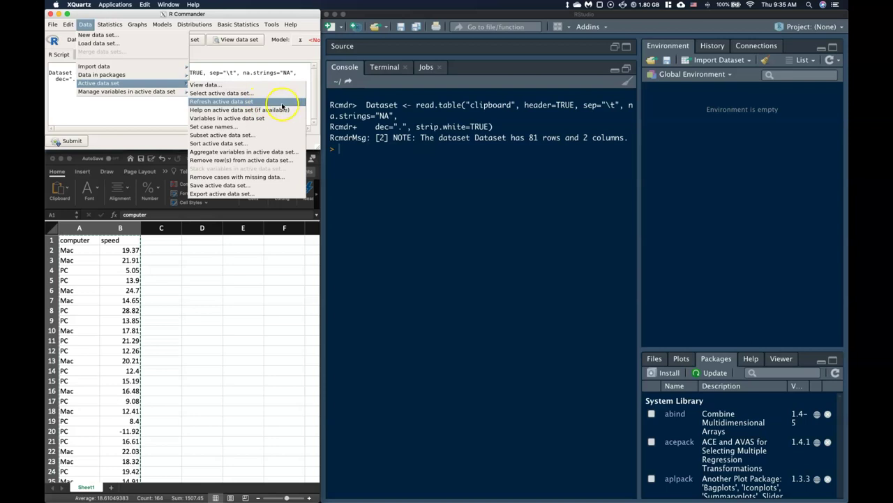
pyautogui.moveTo(223, 125)
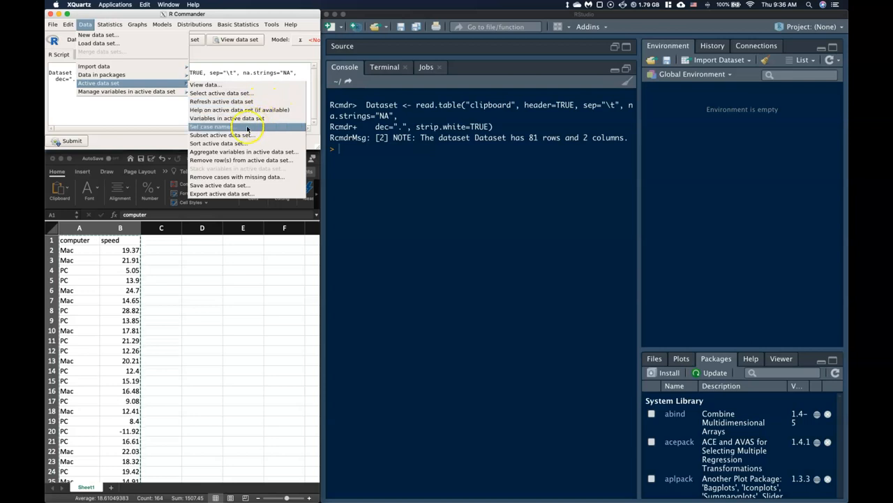
pyautogui.moveTo(232, 134)
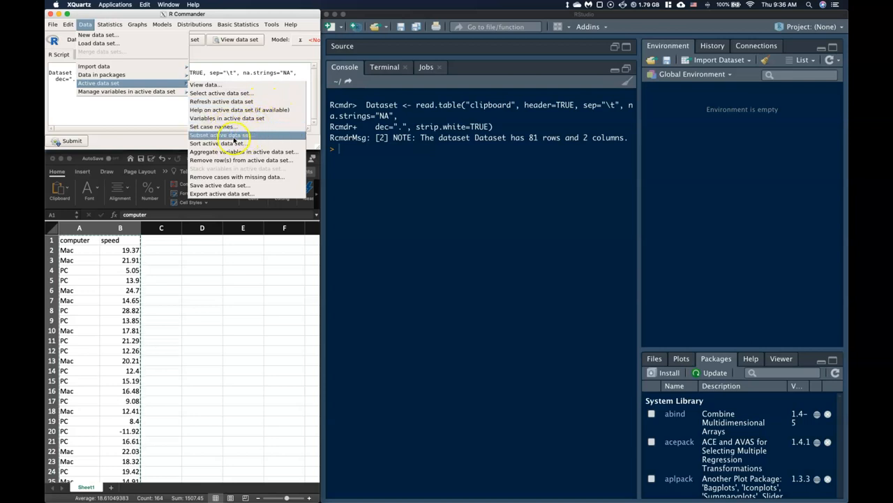
pyautogui.moveTo(218, 143)
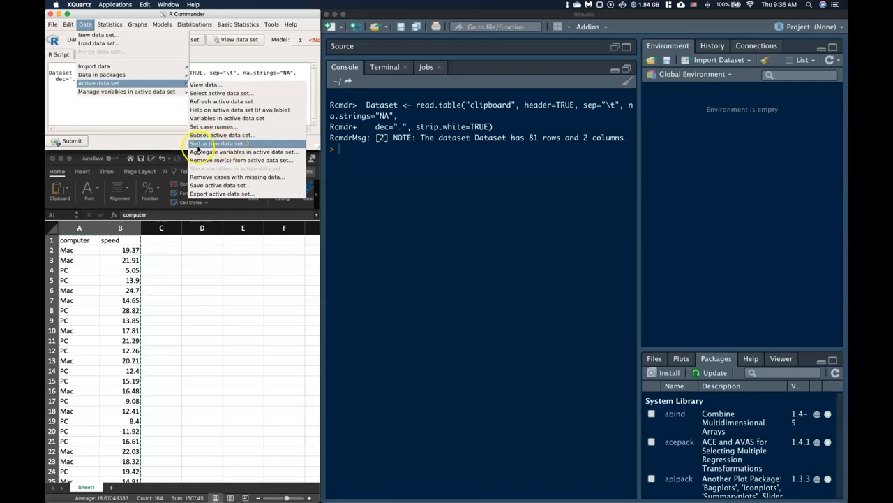
pyautogui.moveTo(235, 142)
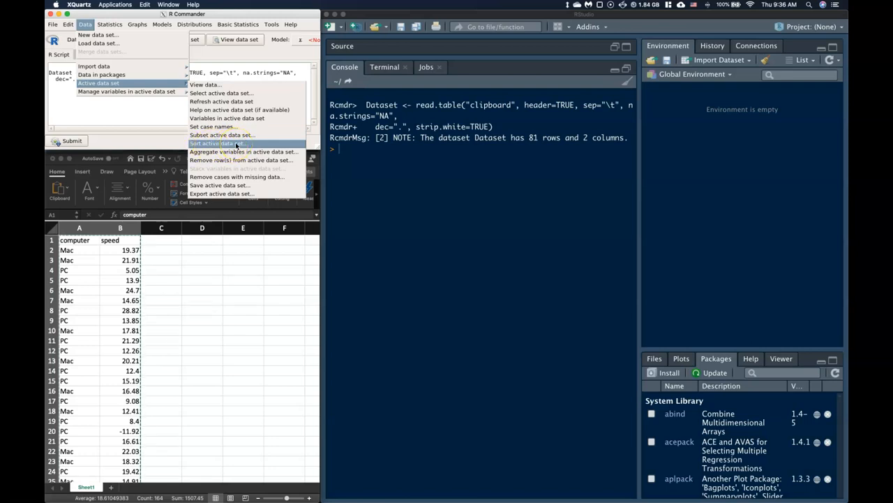
# - Sort Dataset by computer in increasing order, overwriting the original Dataset
pyautogui.click(217, 143)
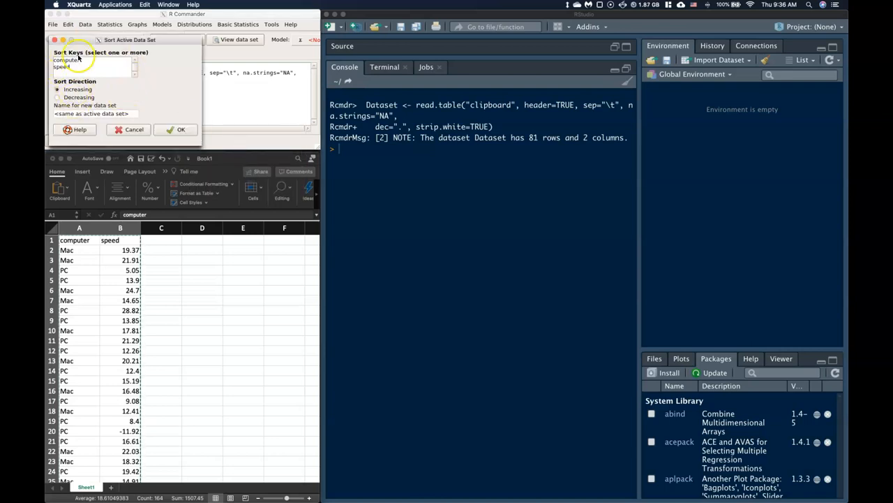
pyautogui.click(69, 63)
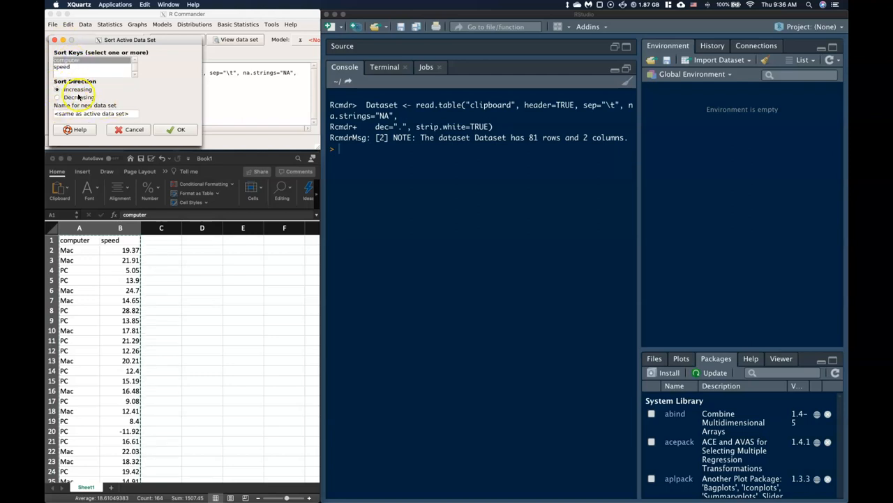
pyautogui.click(57, 97)
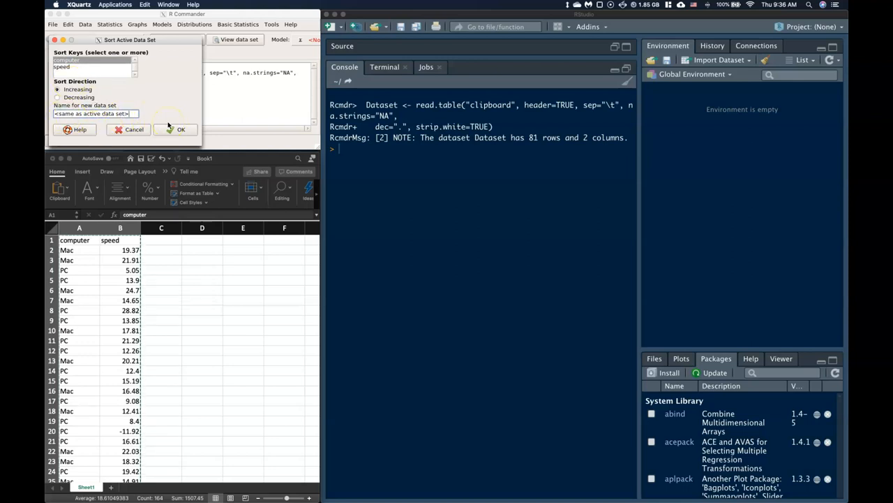
pyautogui.moveTo(114, 128)
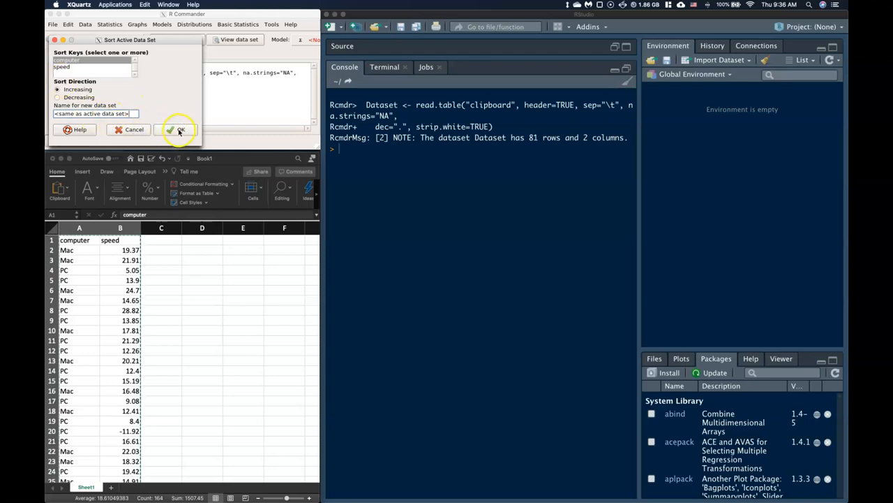
pyautogui.click(178, 130)
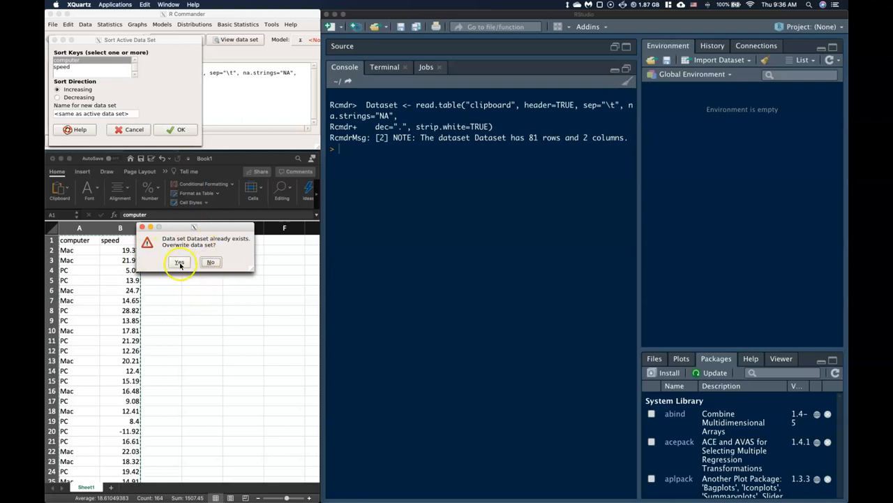
pyautogui.click(178, 263)
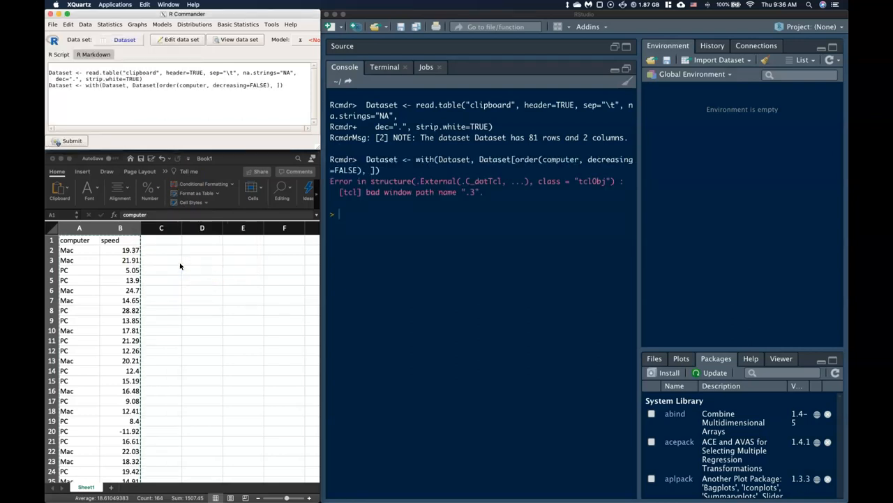
pyautogui.click(232, 39)
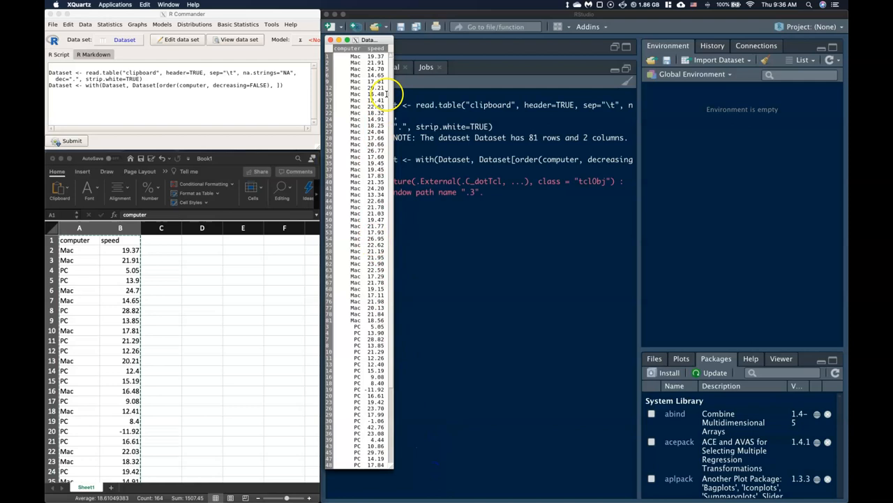
pyautogui.scroll(-3)
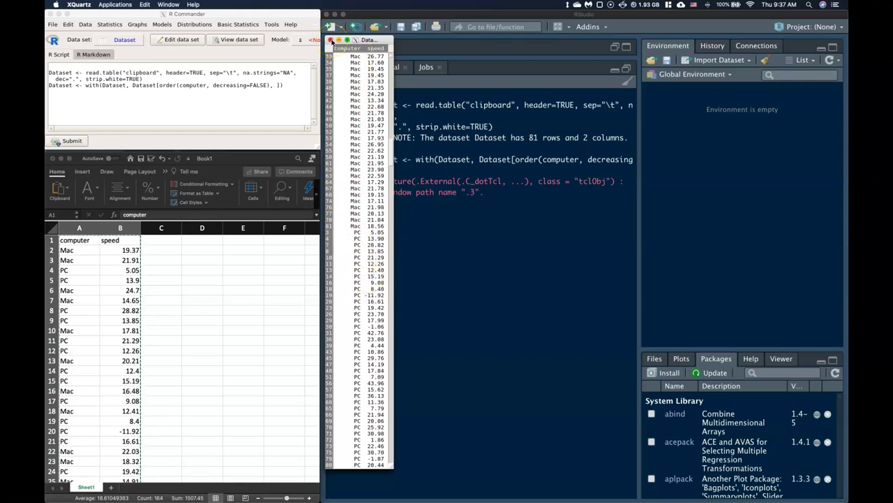
pyautogui.click(321, 39)
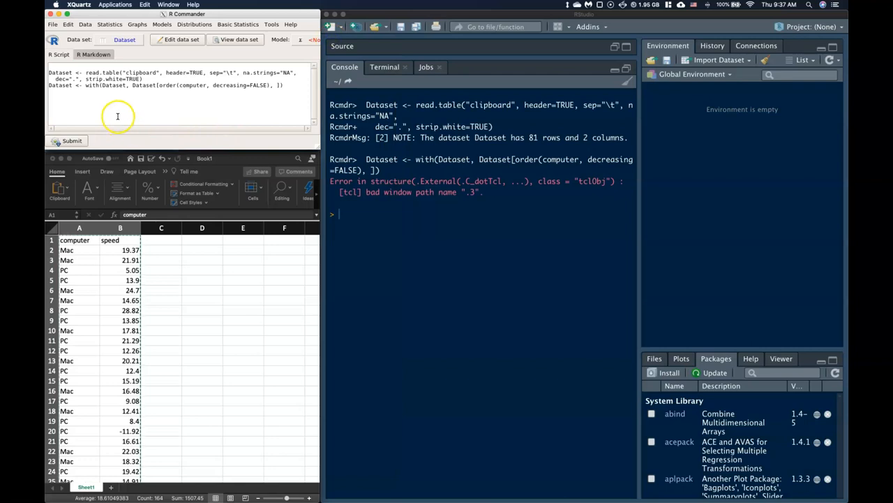
pyautogui.moveTo(112, 117)
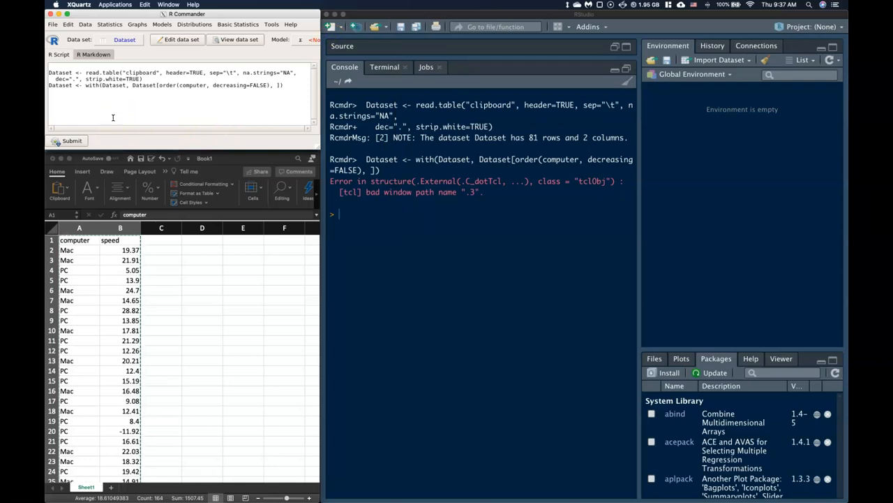
pyautogui.moveTo(84, 24)
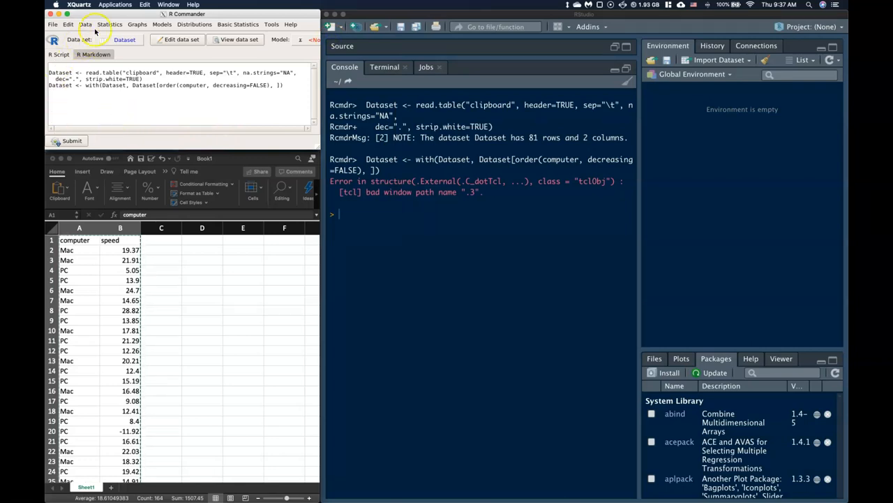
# - Subset the active data set with expression Mac, naming the result Dataset
pyautogui.click(88, 25)
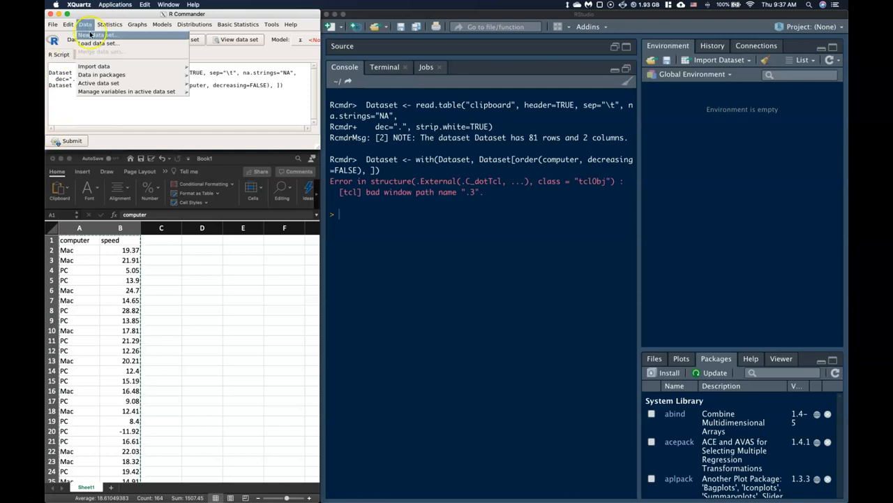
pyautogui.click(95, 80)
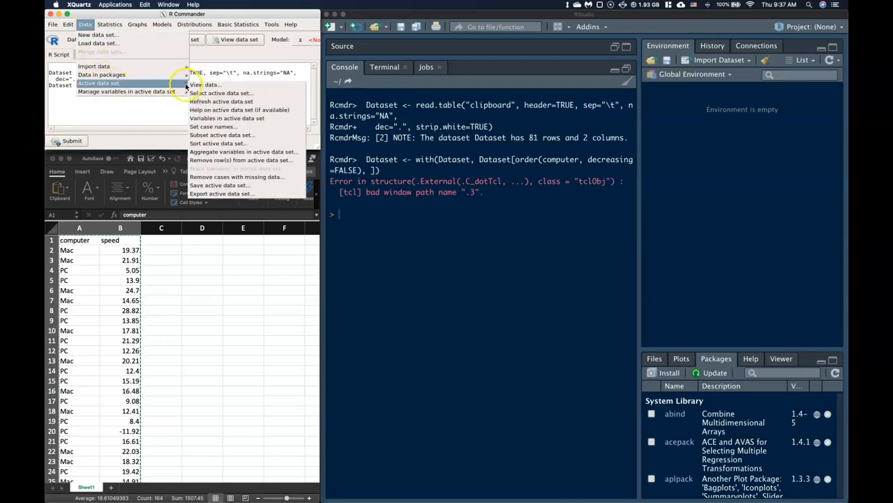
pyautogui.moveTo(222, 134)
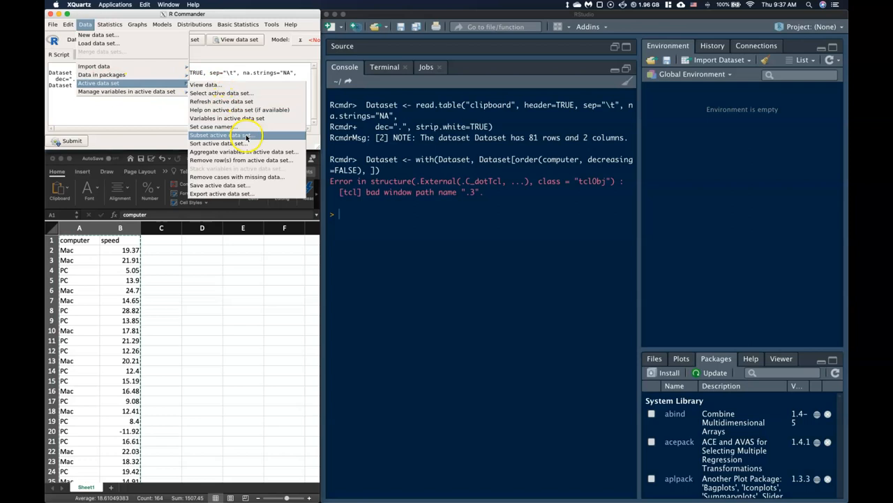
pyautogui.click(209, 134)
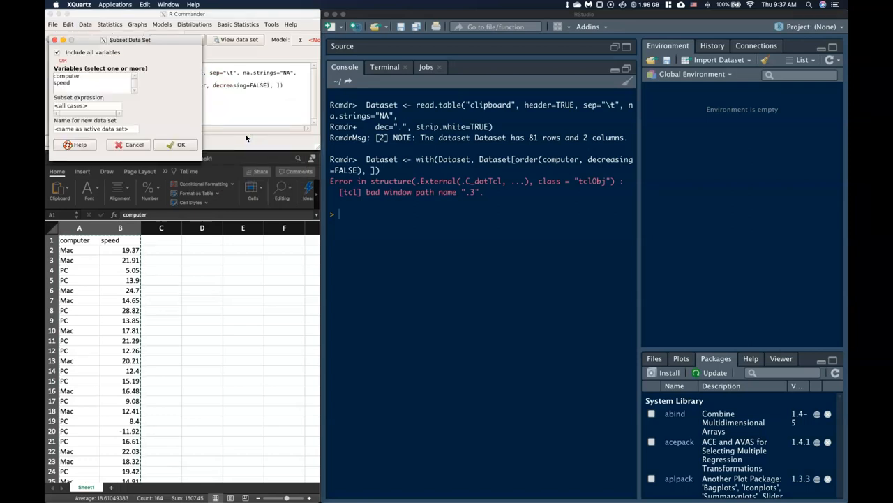
pyautogui.moveTo(95, 26)
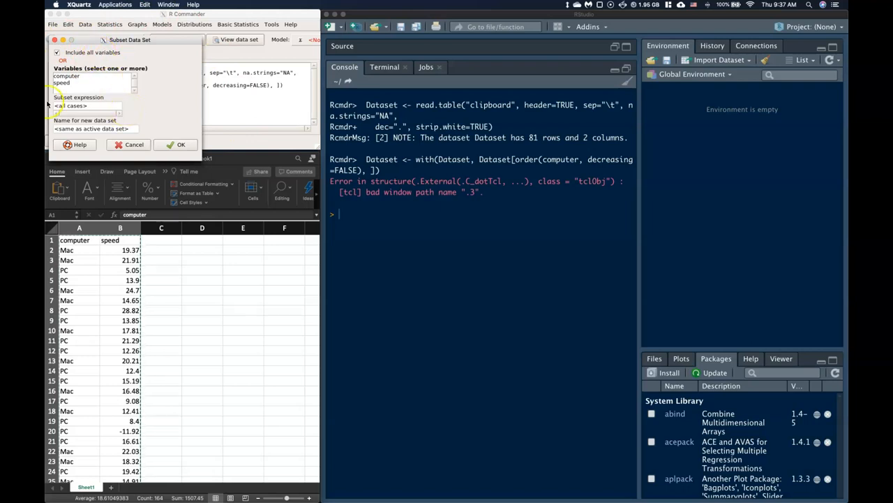
pyautogui.click(85, 106)
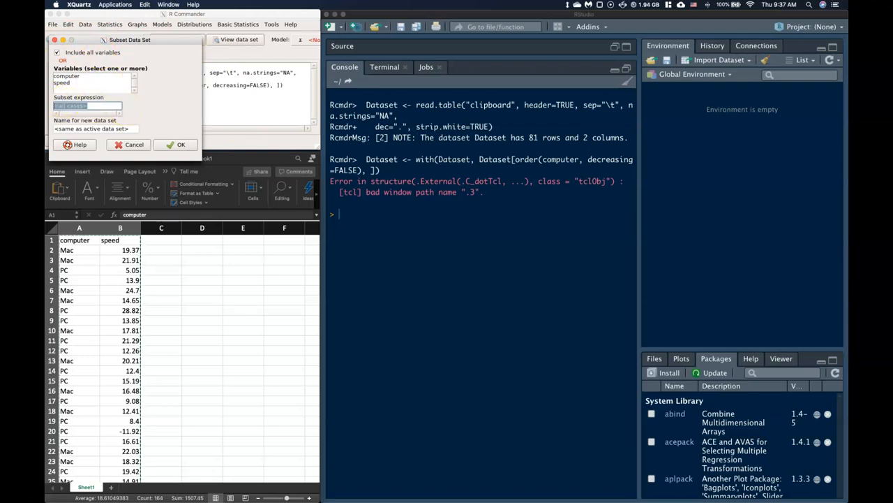
pyautogui.write('Mac')
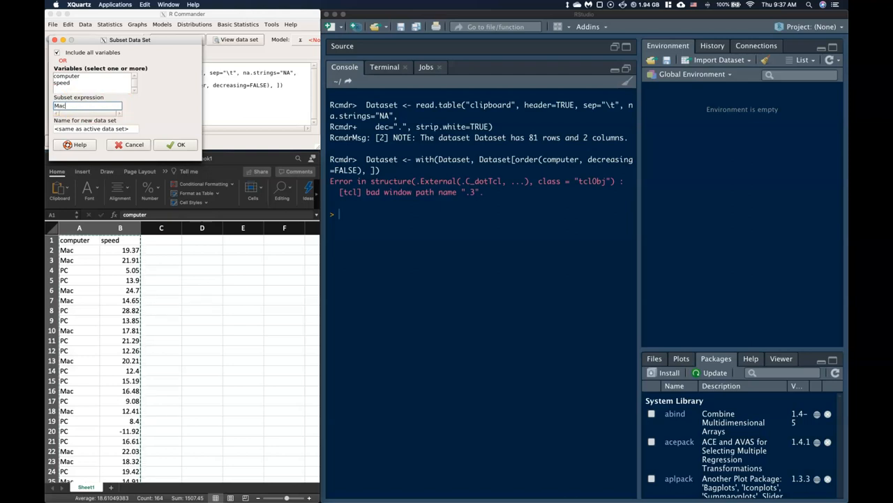
pyautogui.click(94, 129)
pyautogui.write('D')
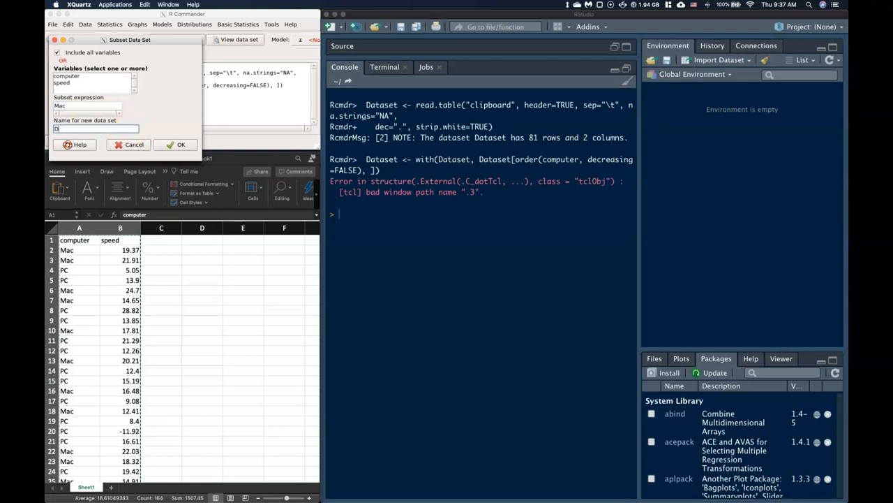
pyautogui.write('ataset2')
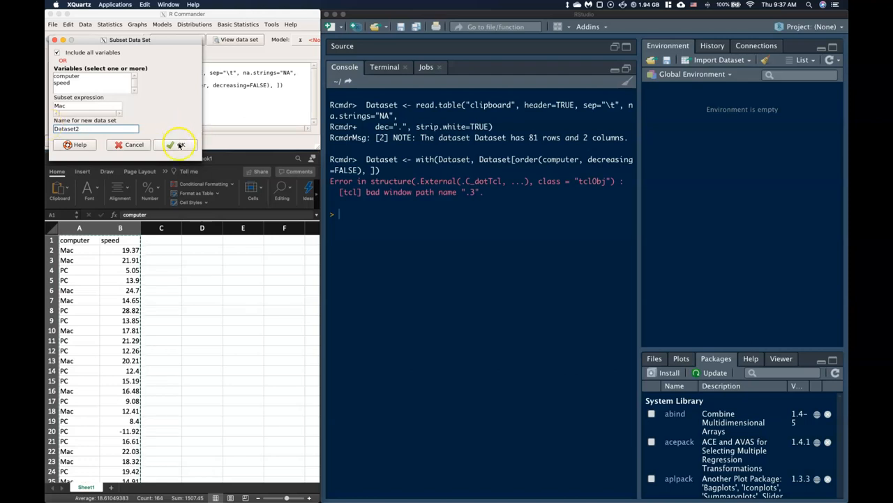
pyautogui.click(178, 144)
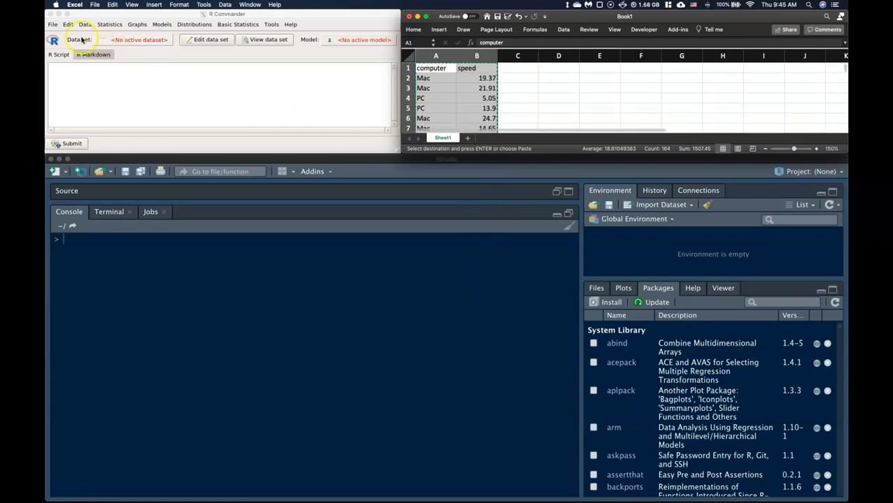
# - Re-import the clipboard computer/speed data as Dataset with 81 rows and 2 columns
pyautogui.click(86, 22)
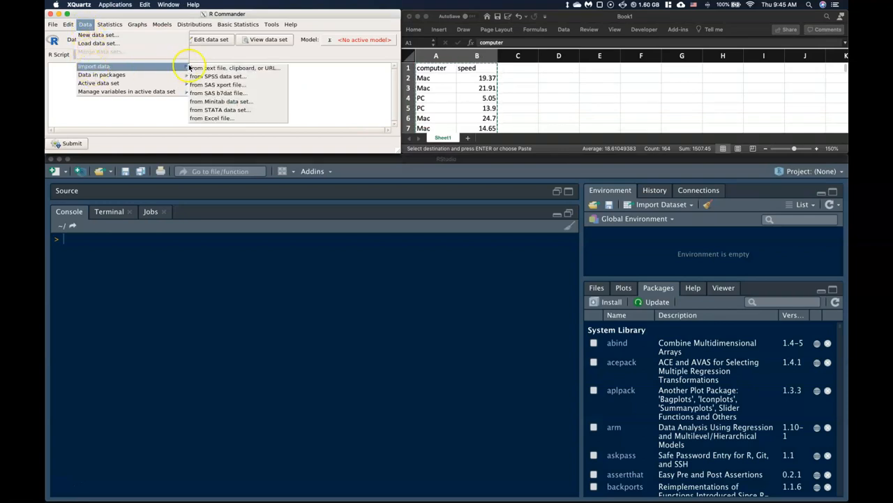
pyautogui.click(230, 67)
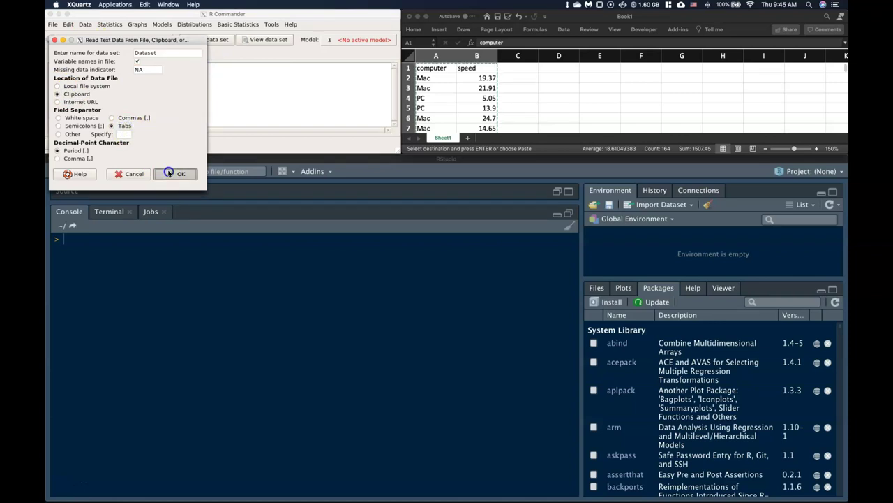
pyautogui.click(180, 173)
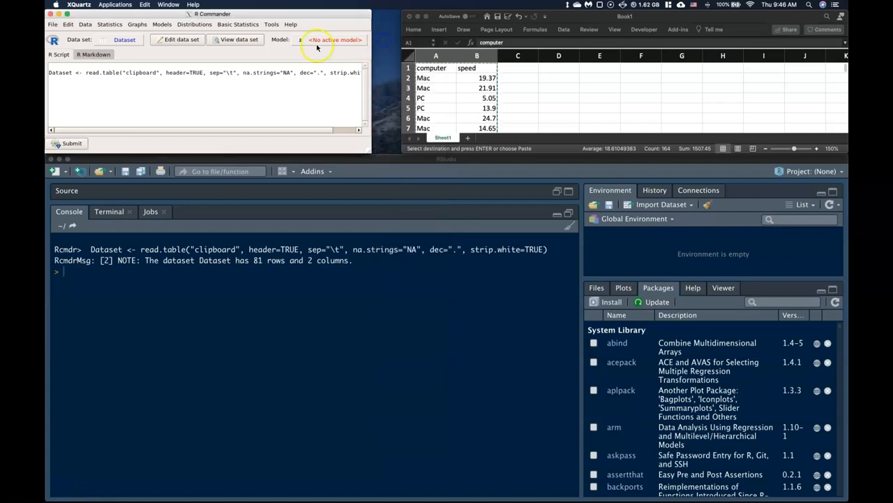
pyautogui.click(87, 23)
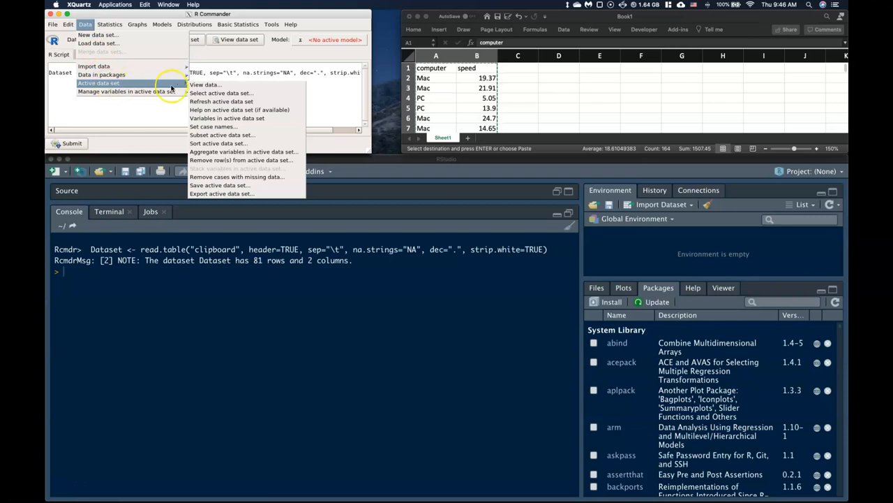
pyautogui.moveTo(224, 134)
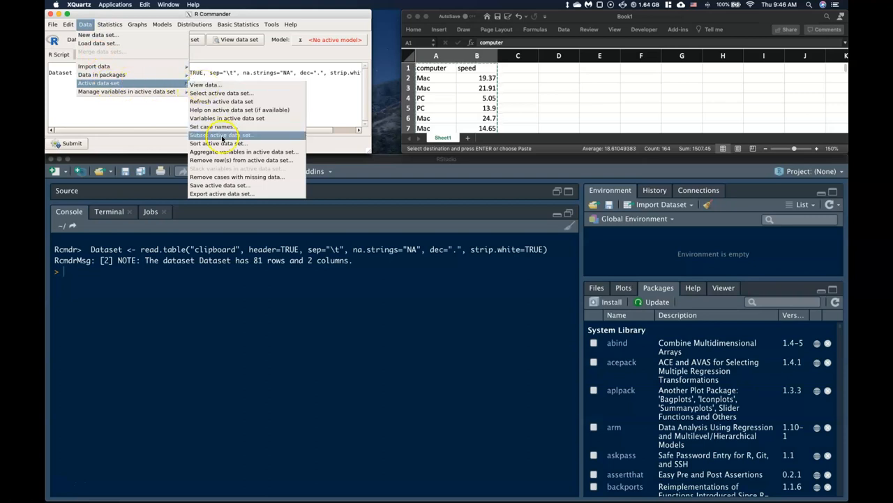
pyautogui.moveTo(217, 143)
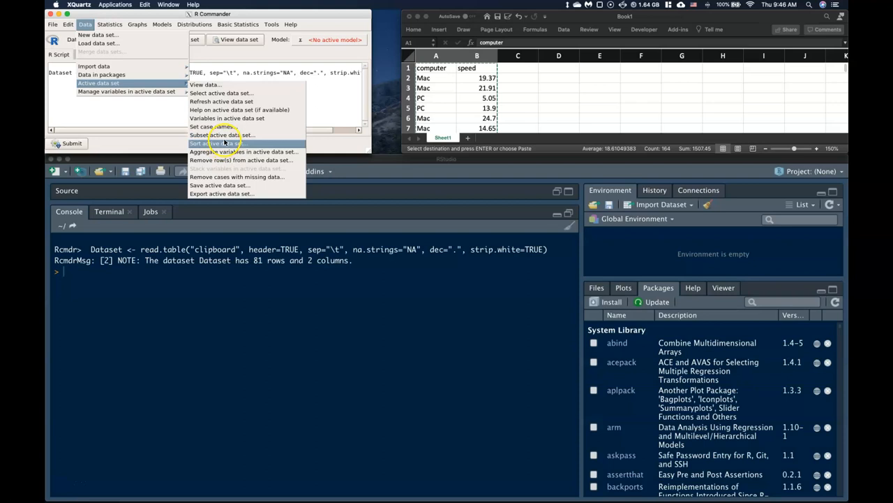
pyautogui.moveTo(244, 148)
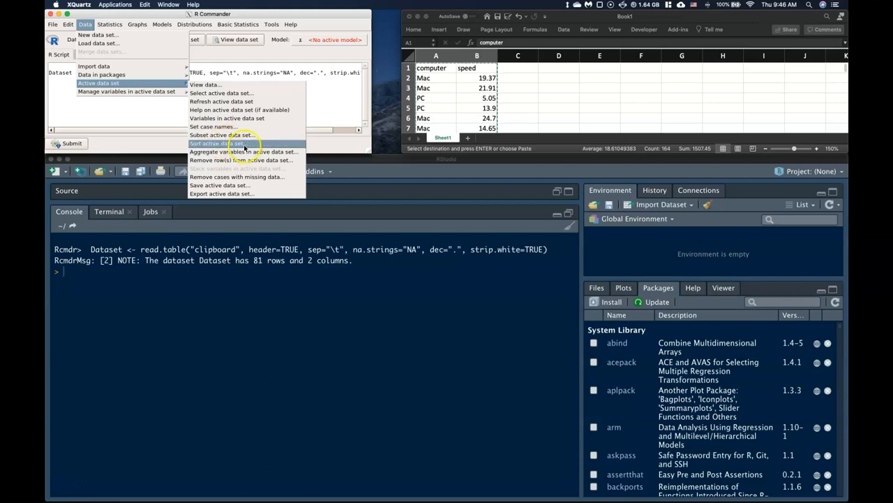
# - Sort Dataset by computer into a new data set named Sort_Computer
pyautogui.click(216, 143)
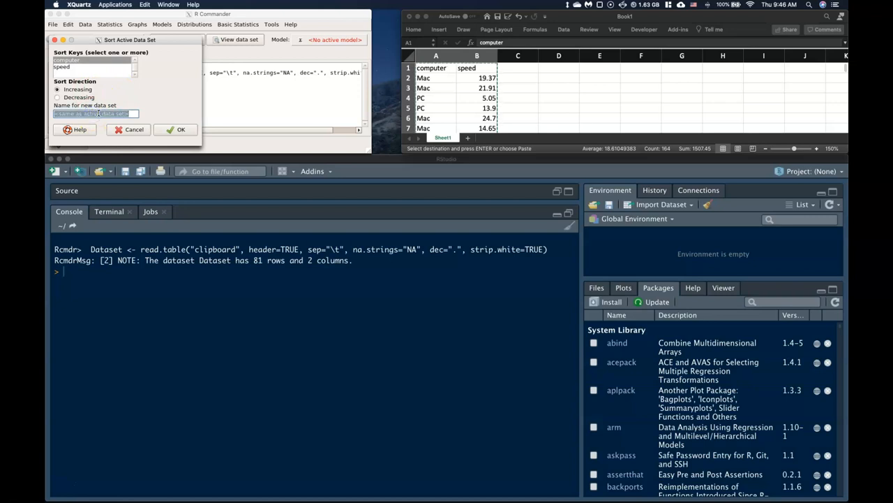
pyautogui.write('Sort_Comput')
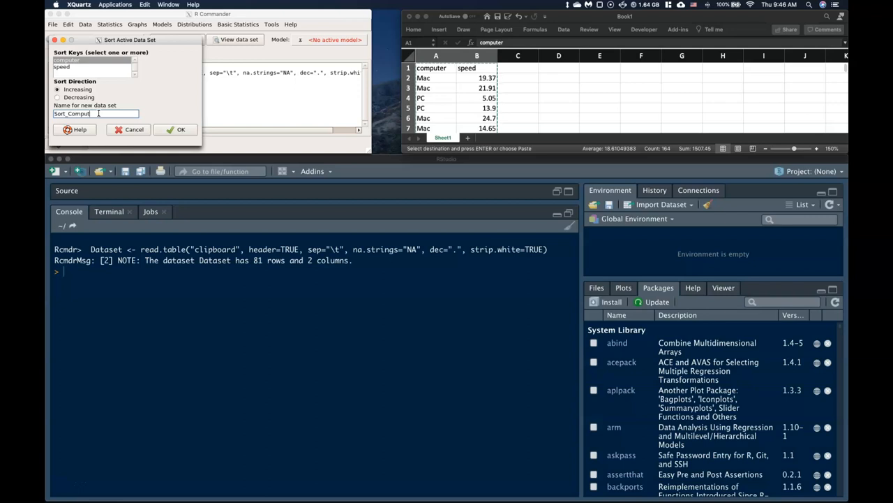
pyautogui.click(175, 128)
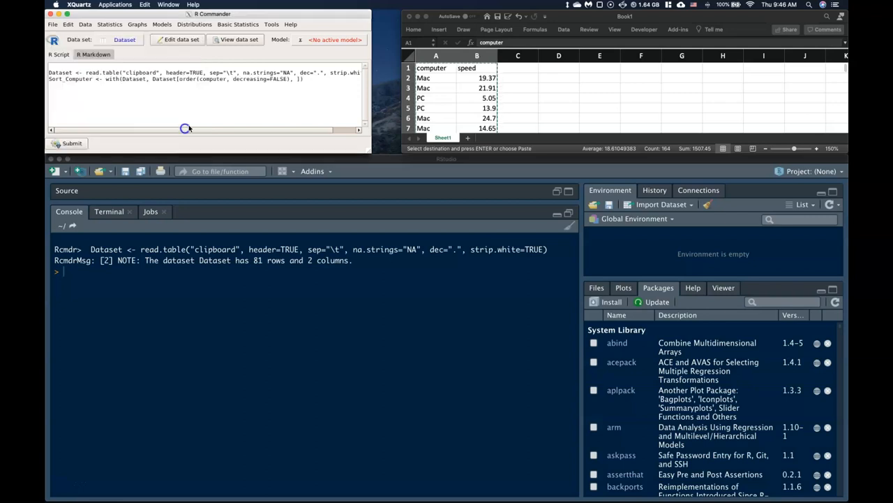
pyautogui.click(68, 143)
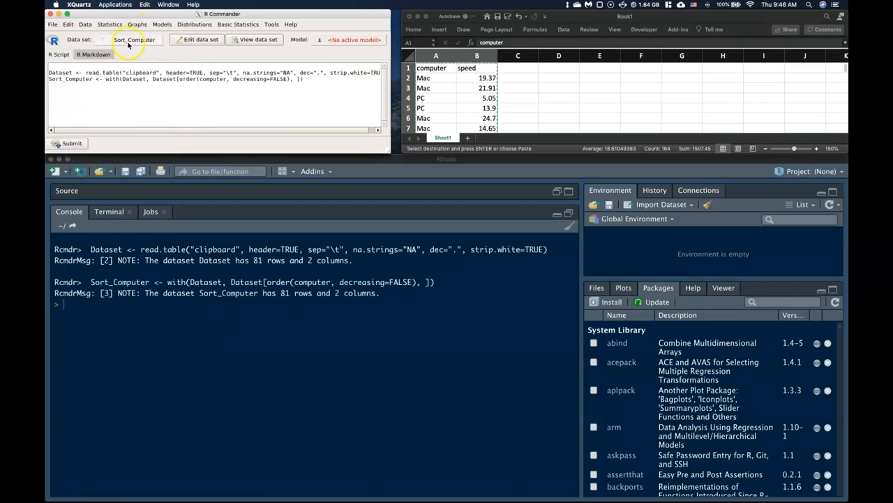
# - Make Sort_Computer the active data set and view its sorted rows
pyautogui.click(134, 40)
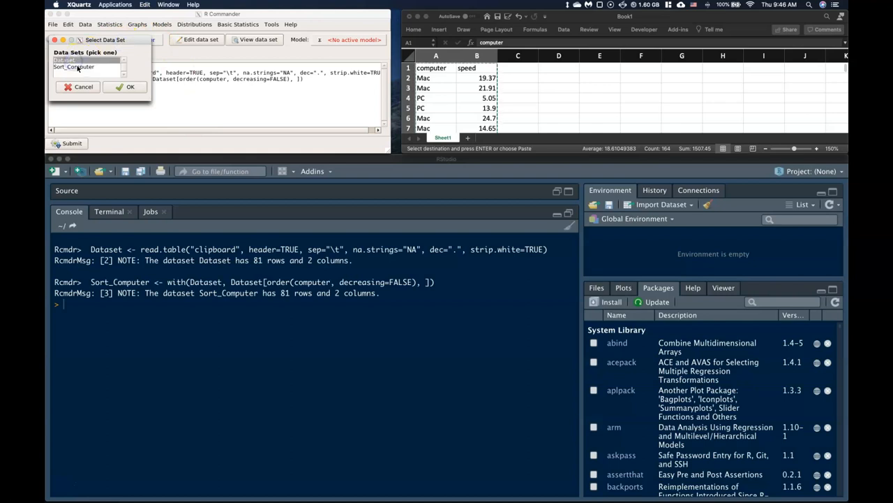
pyautogui.click(128, 86)
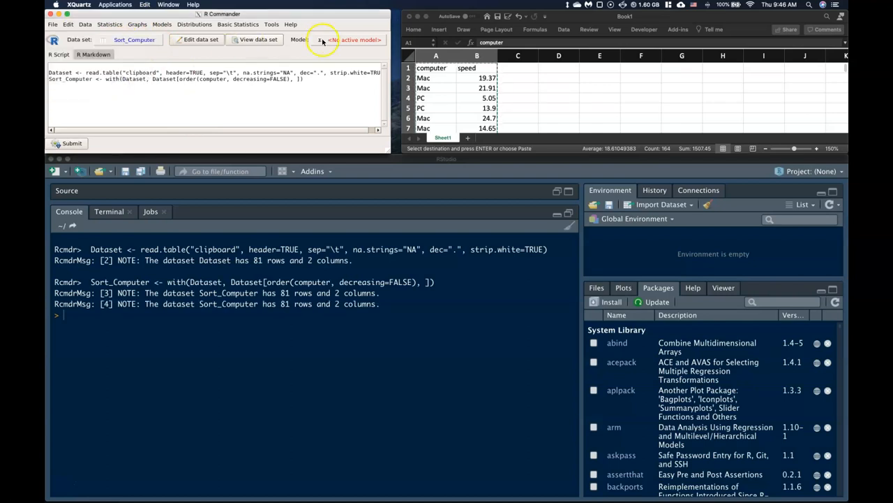
pyautogui.click(255, 39)
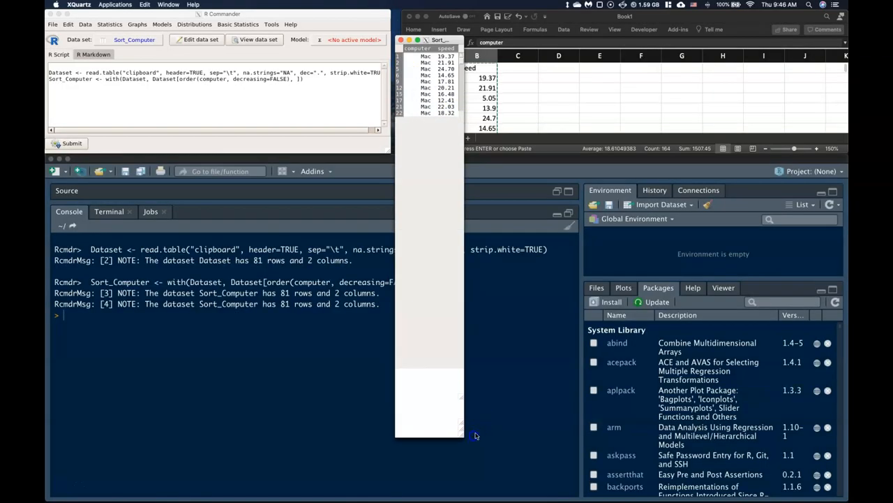
pyautogui.scroll(-3)
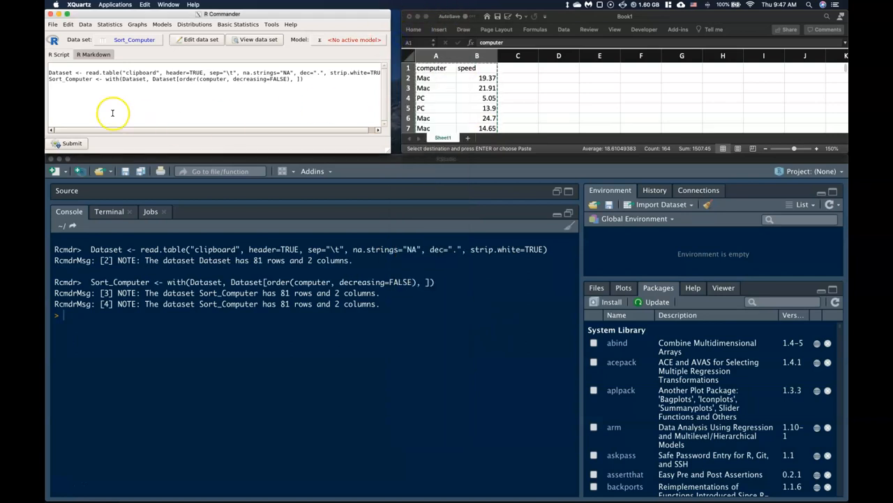
# - Subset Sort_Computer with computer=="Mac" into a new 43-row data set named Mac
pyautogui.click(87, 25)
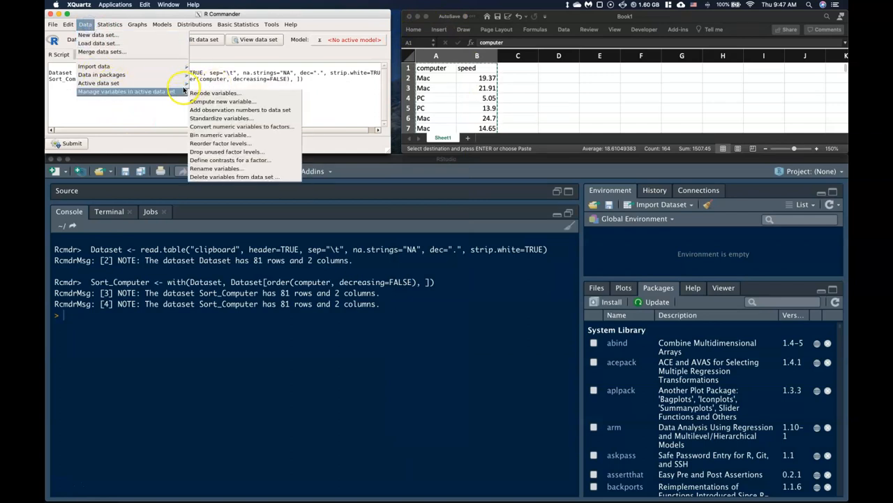
pyautogui.click(100, 83)
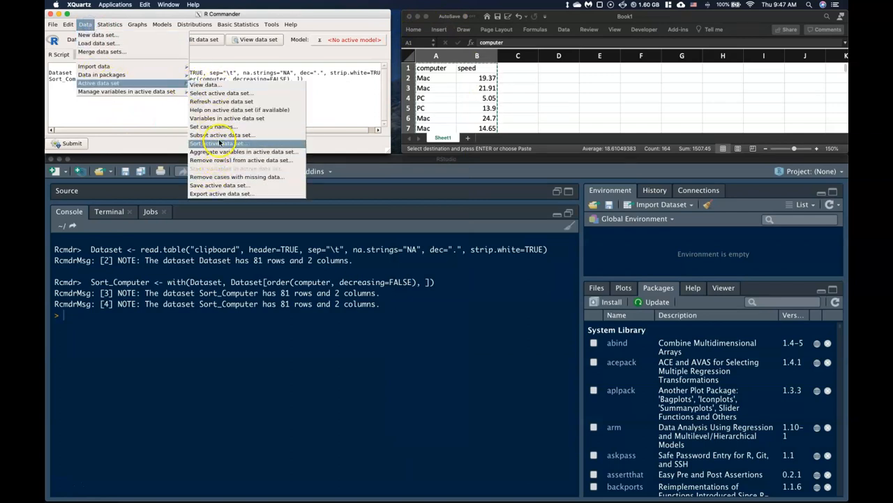
pyautogui.click(222, 143)
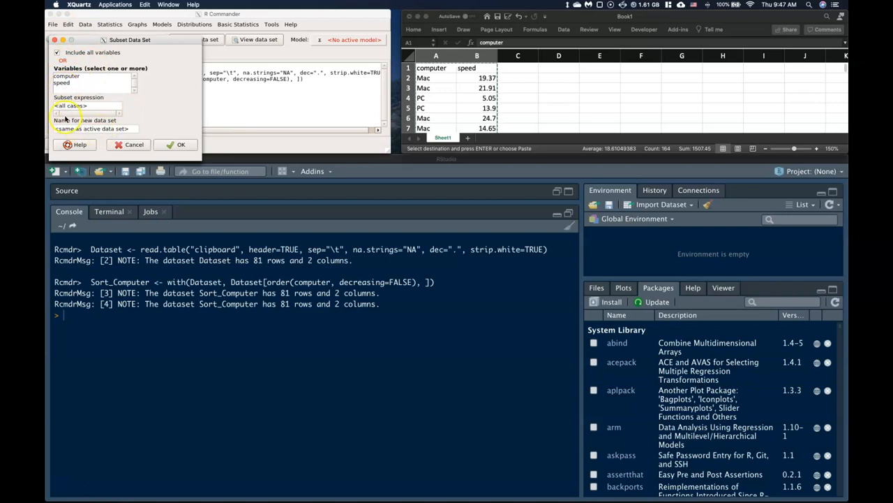
pyautogui.click(85, 106)
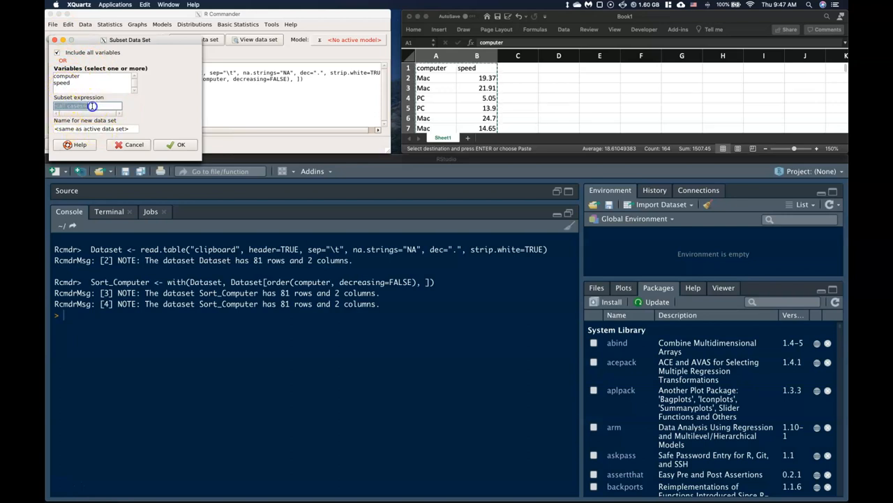
pyautogui.write('computer==')
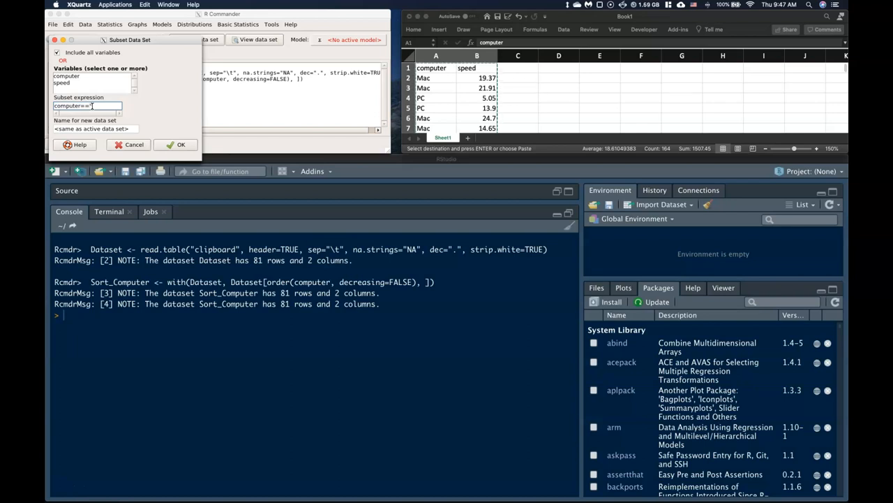
pyautogui.write('Mac"')
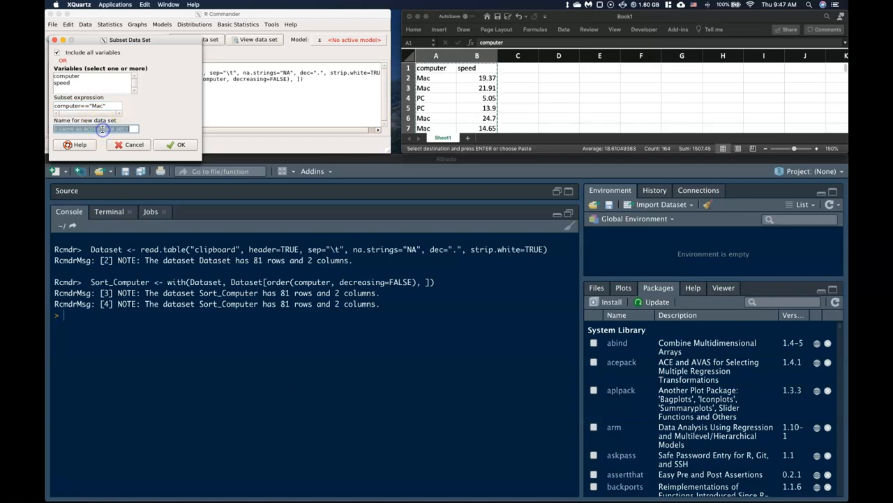
pyautogui.write('Mac')
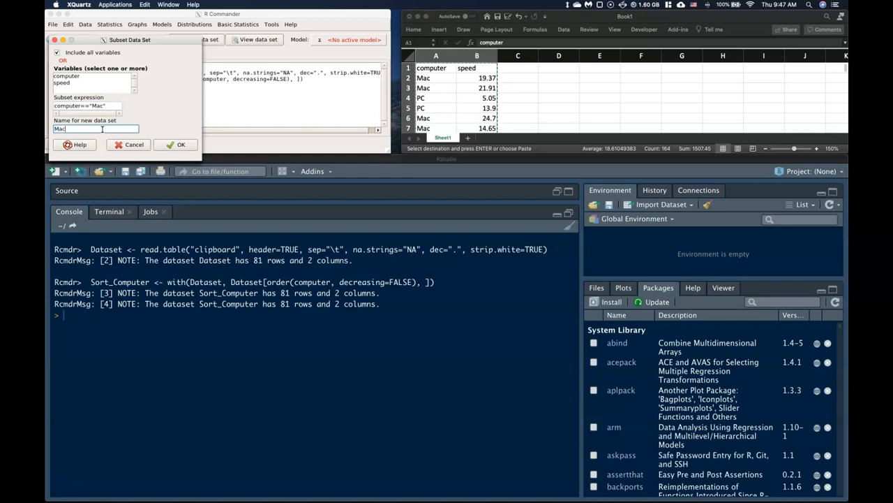
pyautogui.click(176, 143)
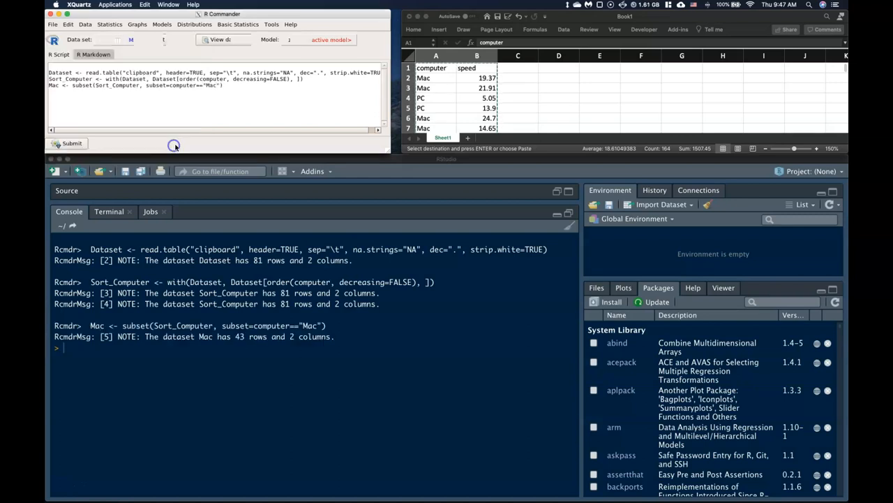
# - View the rows of the newly created Mac data set
pyautogui.click(122, 39)
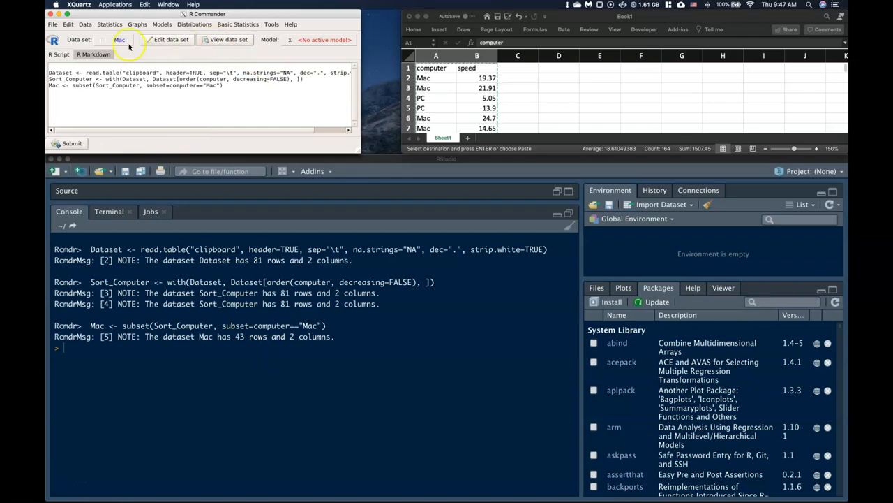
pyautogui.click(215, 39)
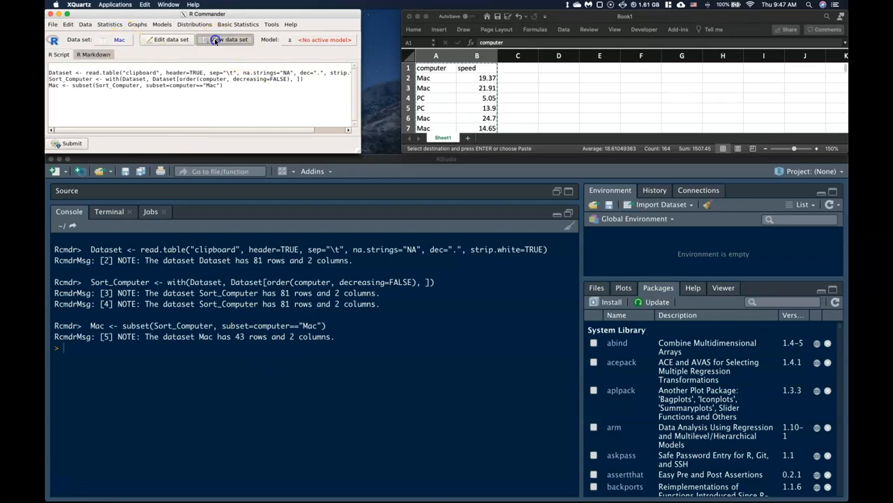
pyautogui.click(226, 39)
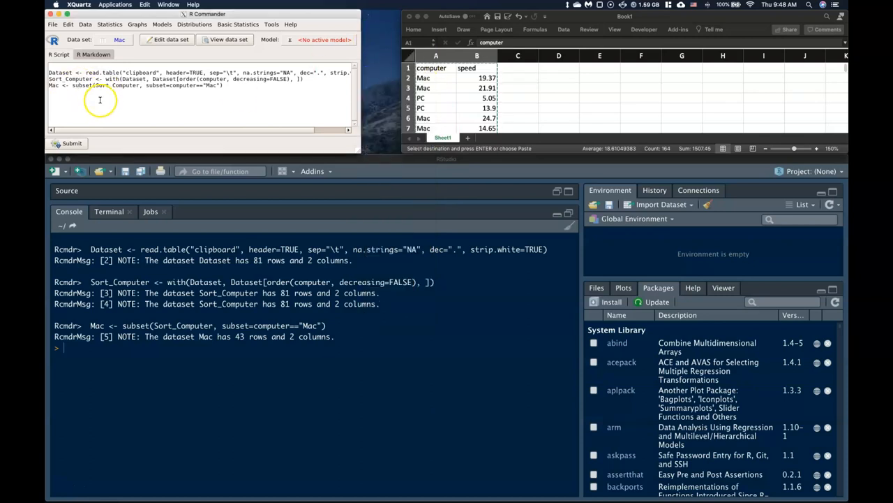
pyautogui.click(125, 39)
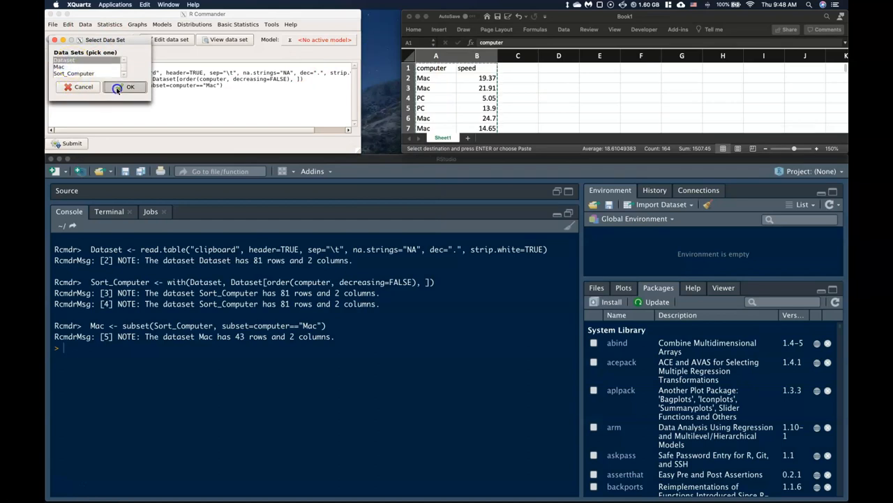
# - Select Mac as the active data set and view its contents
pyautogui.click(132, 87)
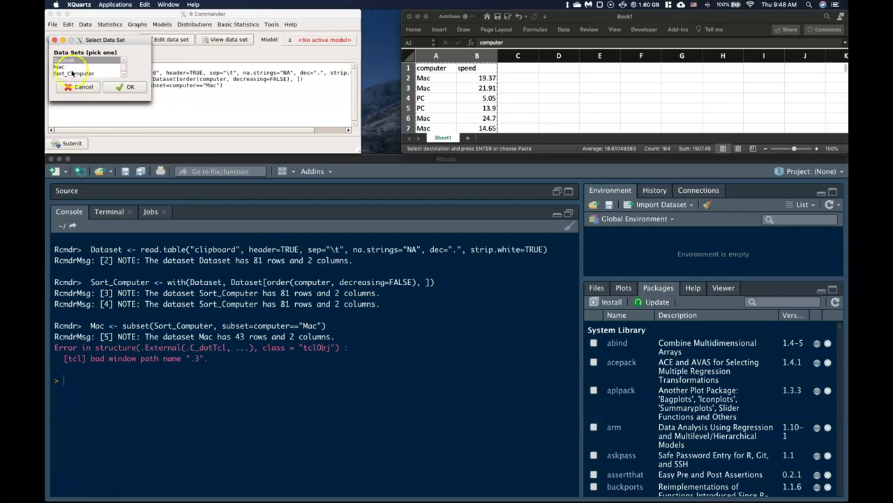
pyautogui.click(70, 72)
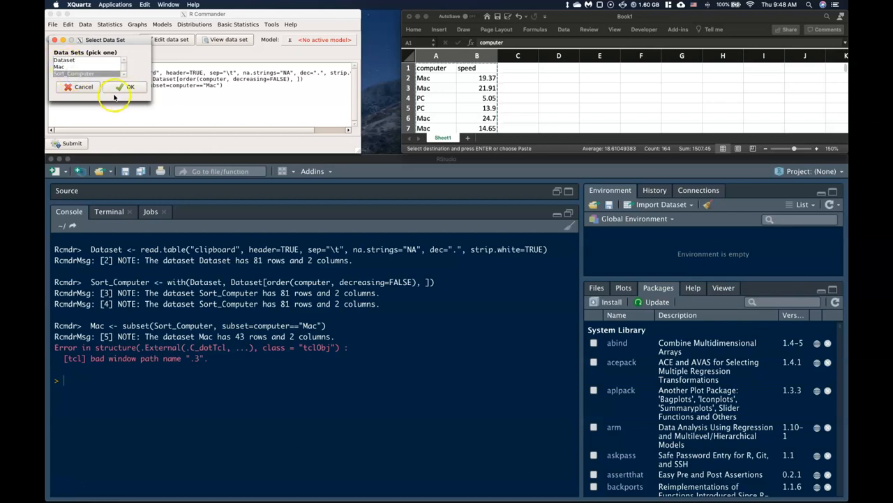
pyautogui.click(125, 87)
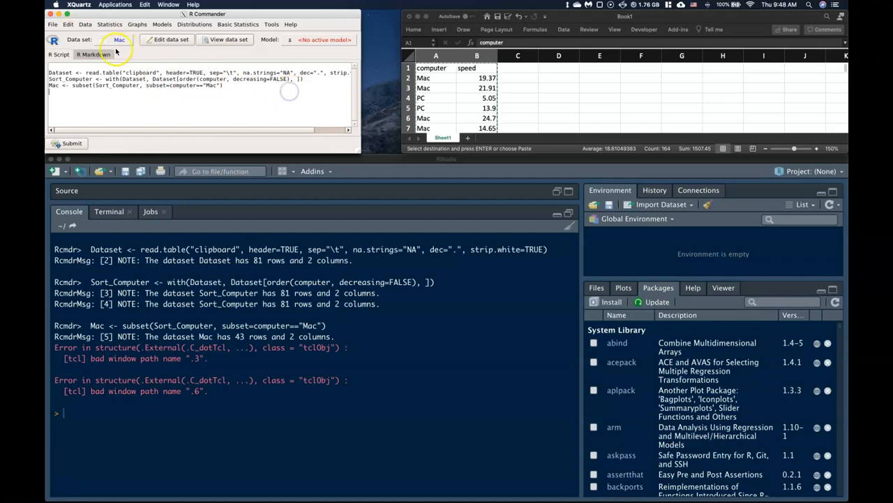
pyautogui.click(106, 39)
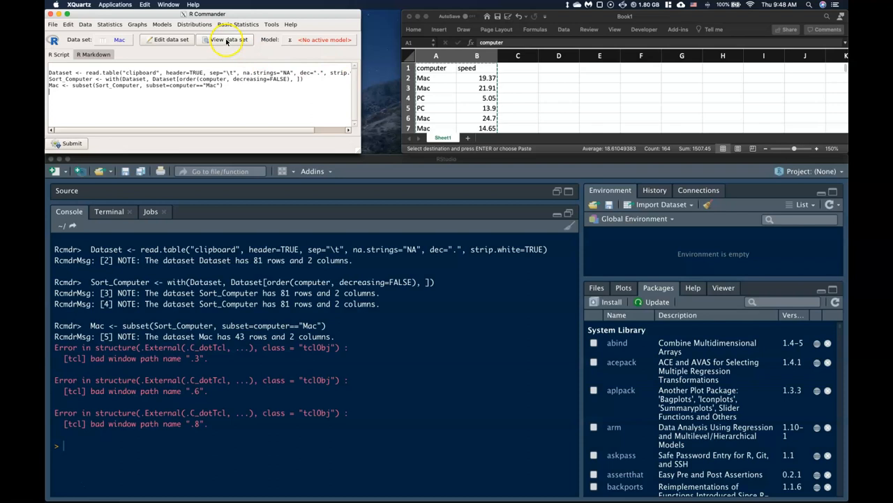
pyautogui.click(224, 39)
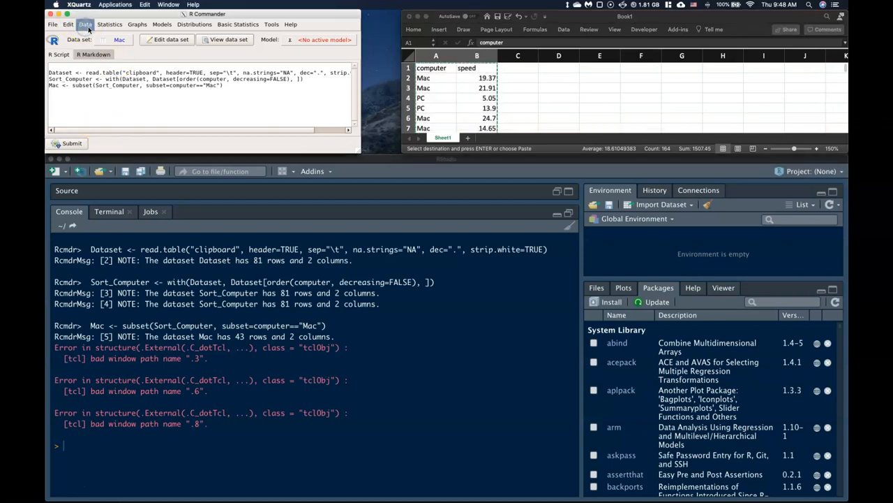
# - Re-import the clipboard computer/speed data as Dataset and view its 81 rows
pyautogui.click(86, 22)
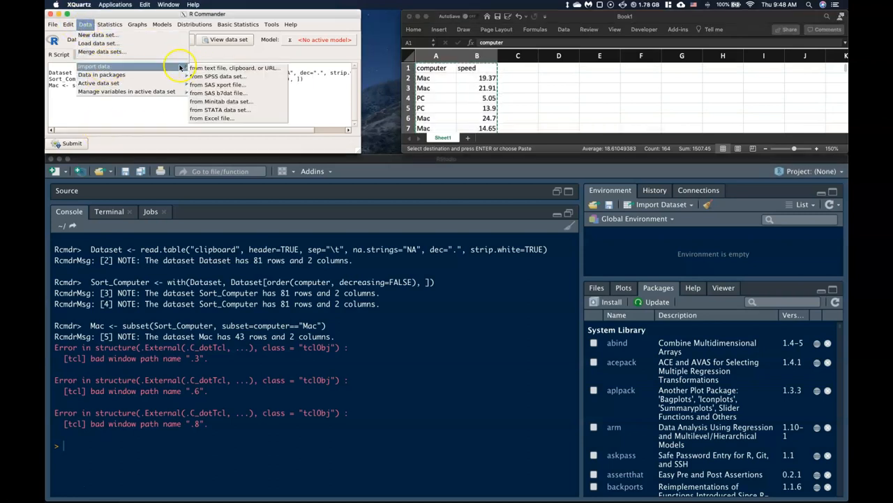
pyautogui.click(235, 67)
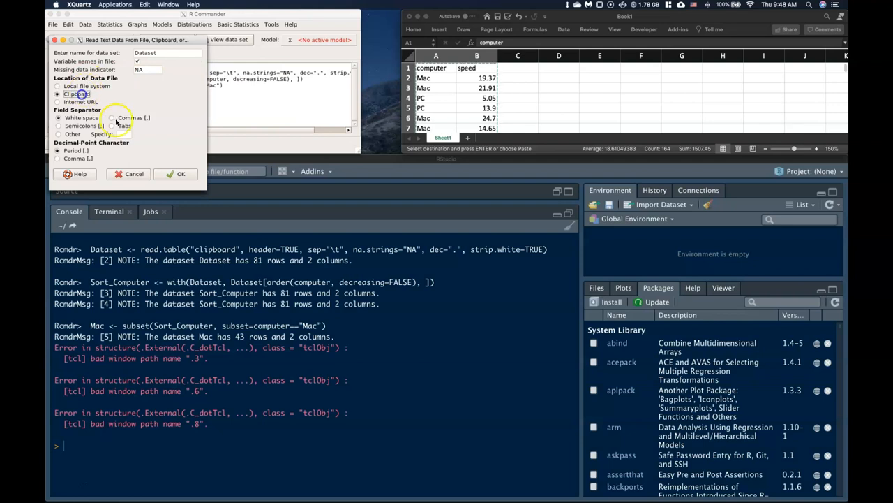
pyautogui.click(176, 173)
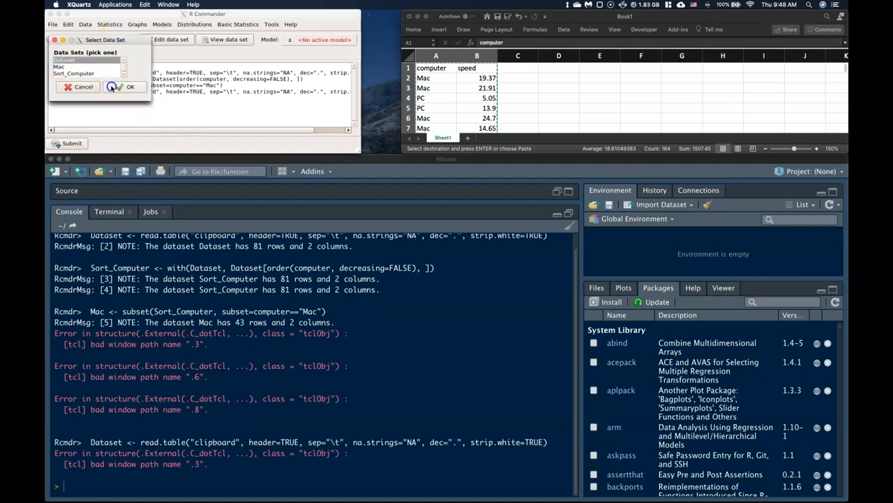
pyautogui.click(130, 87)
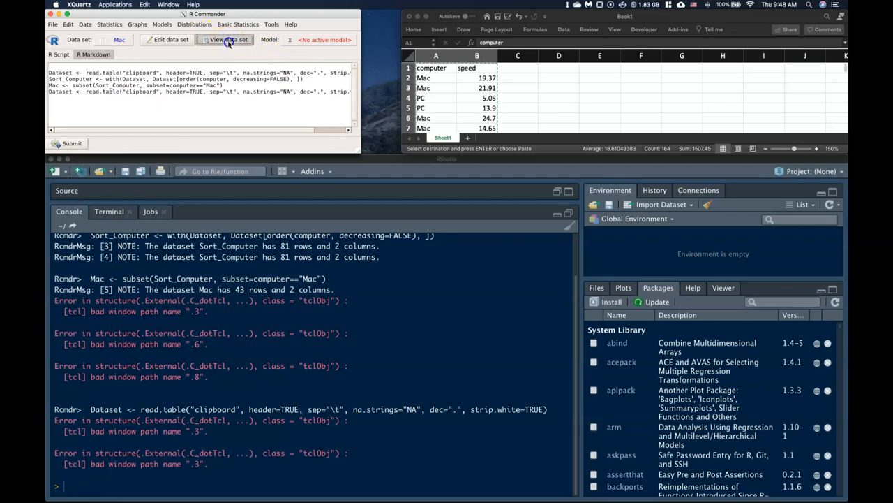
pyautogui.click(224, 39)
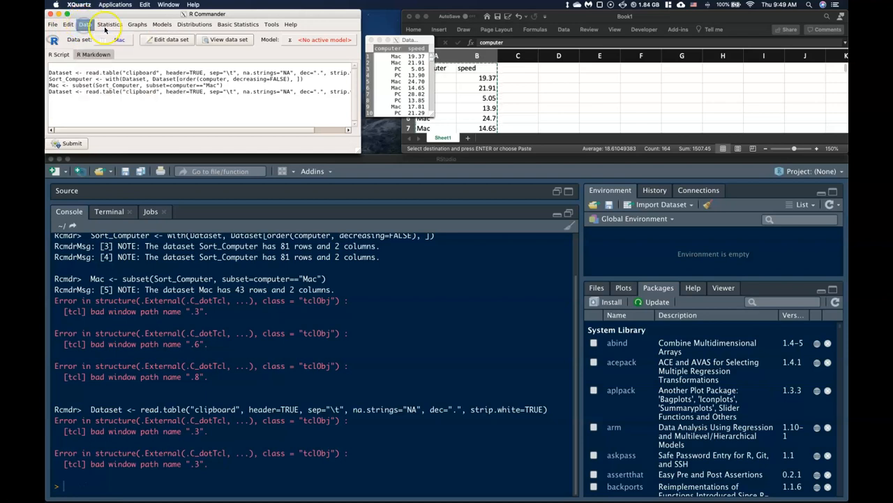
# - Confirm Dataset as the active data set via the Select Data Set dialog
pyautogui.click(84, 25)
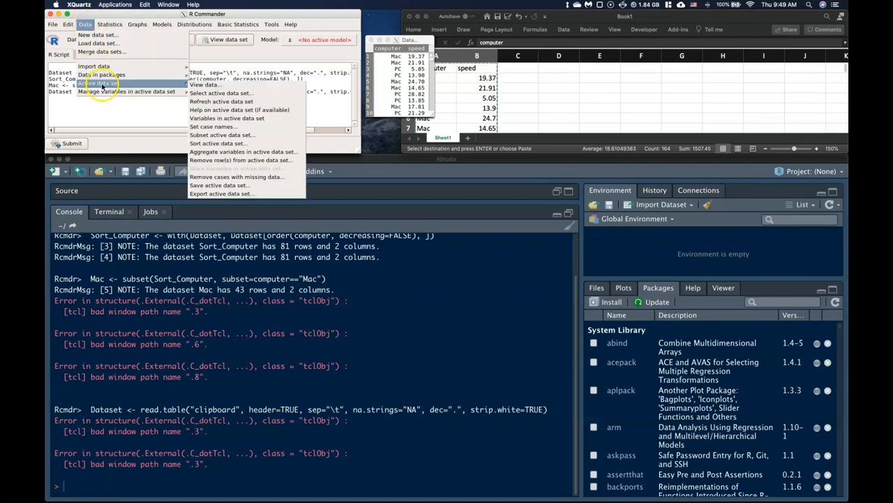
pyautogui.click(98, 84)
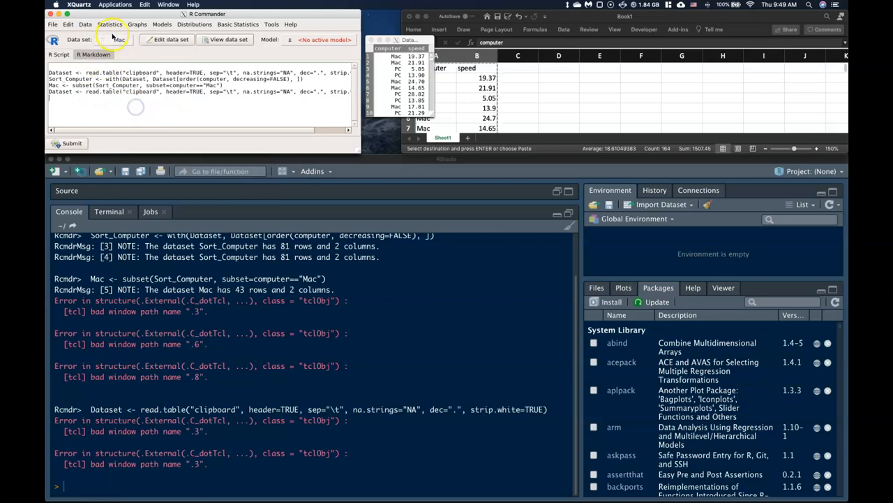
pyautogui.click(118, 39)
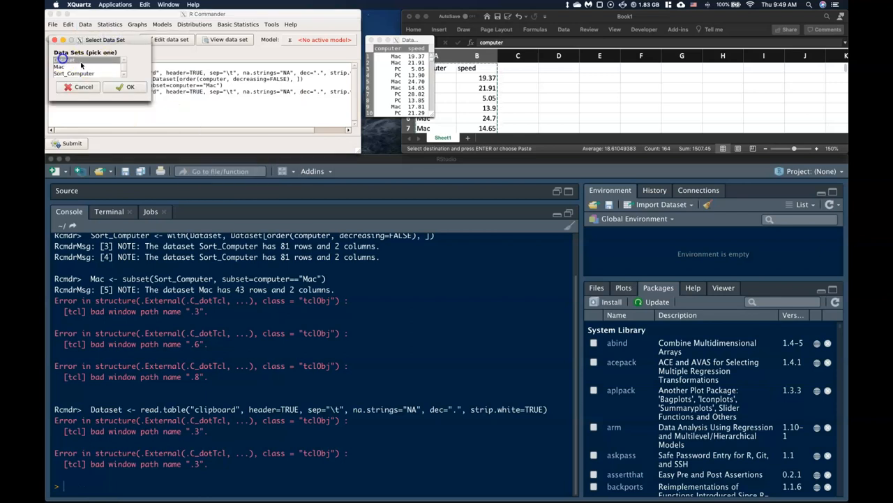
pyautogui.click(126, 86)
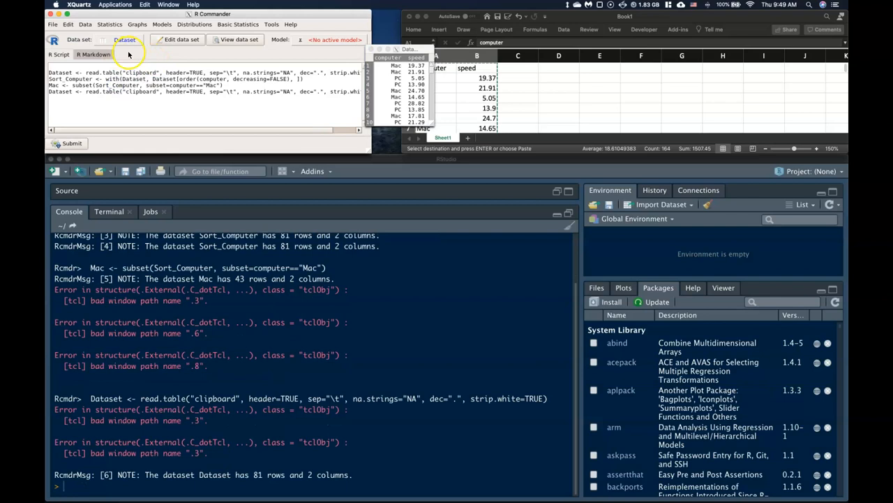
pyautogui.click(122, 40)
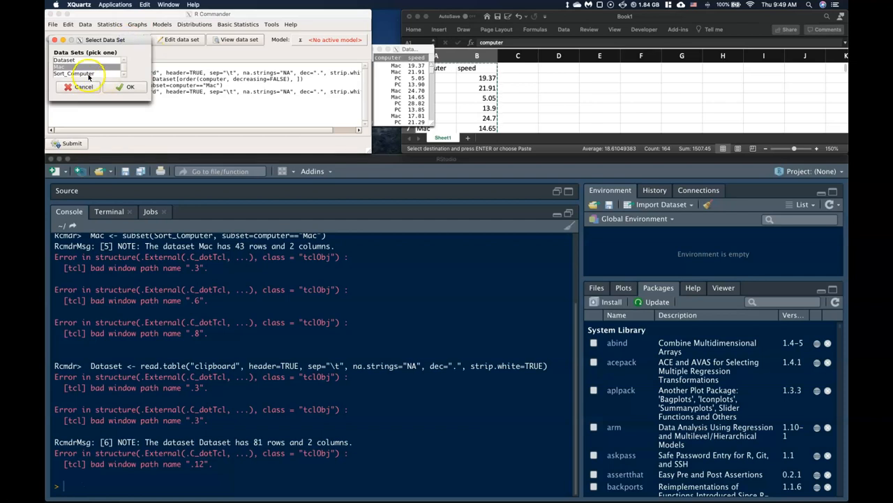
pyautogui.click(131, 86)
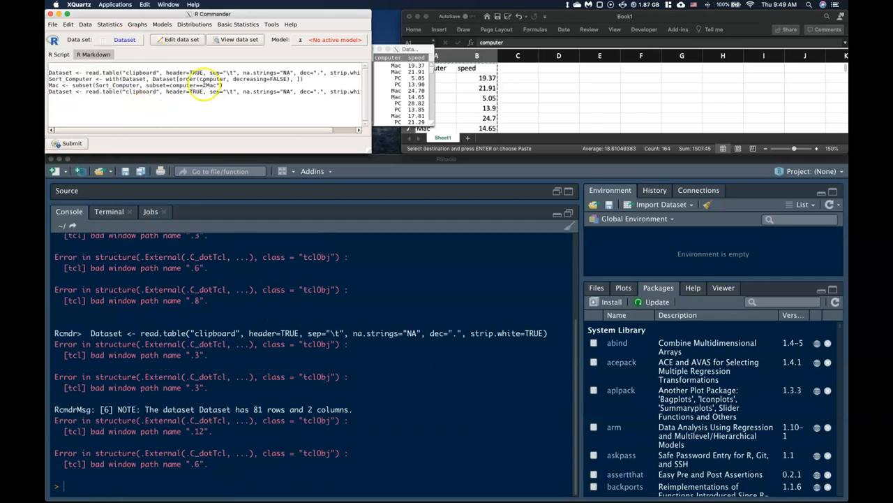
pyautogui.click(123, 39)
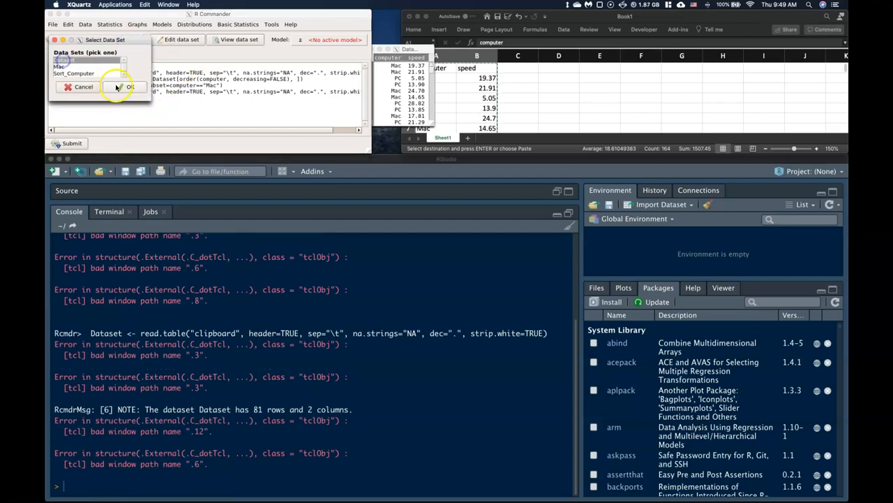
pyautogui.click(125, 86)
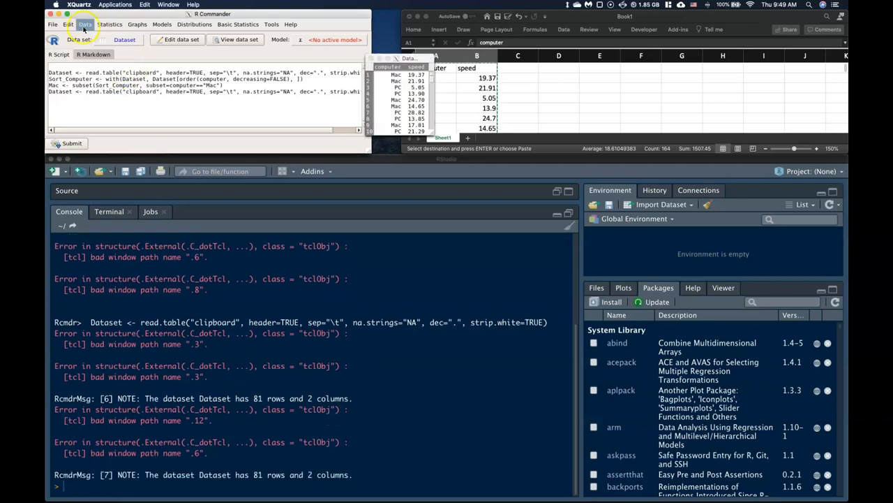
# - Subset the active data set with computer=="PC" into a new data set named PC
pyautogui.click(86, 25)
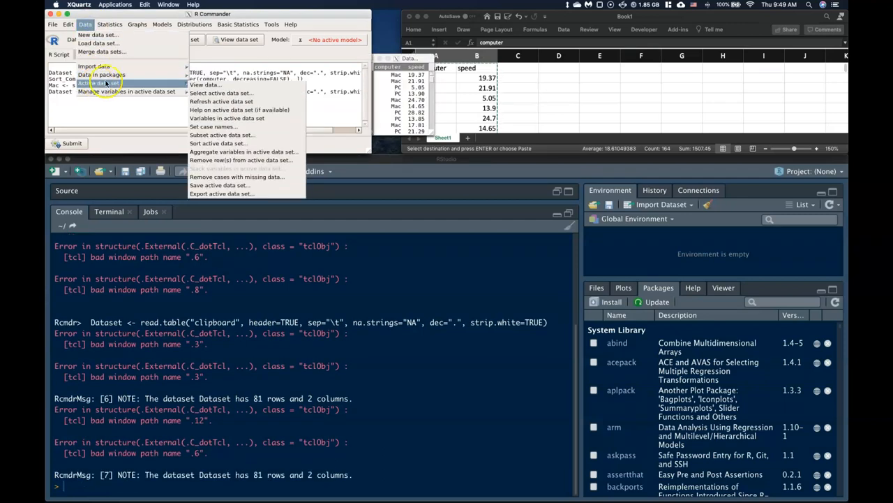
pyautogui.click(222, 134)
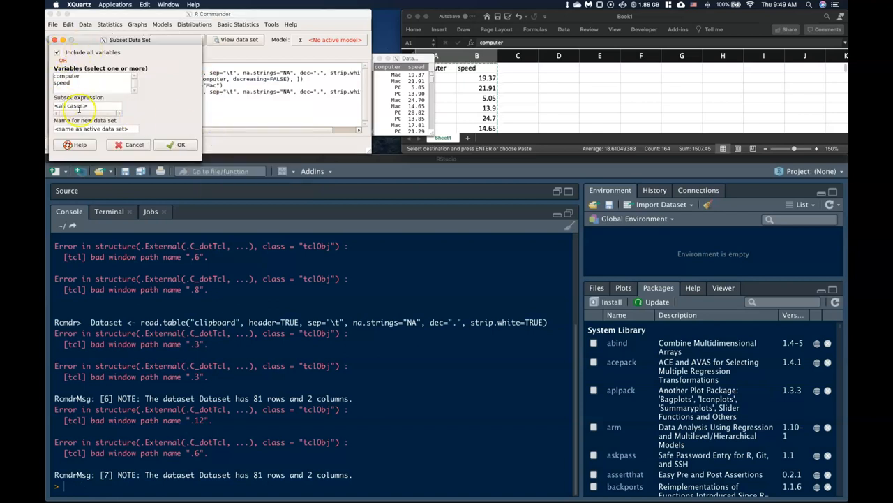
pyautogui.doubleClick(77, 106)
pyautogui.write('computer=="PC"')
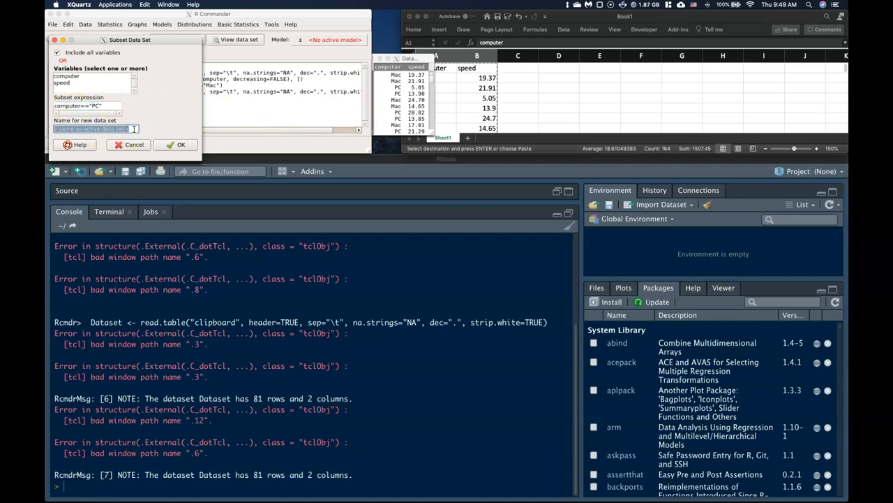
pyautogui.click(182, 144)
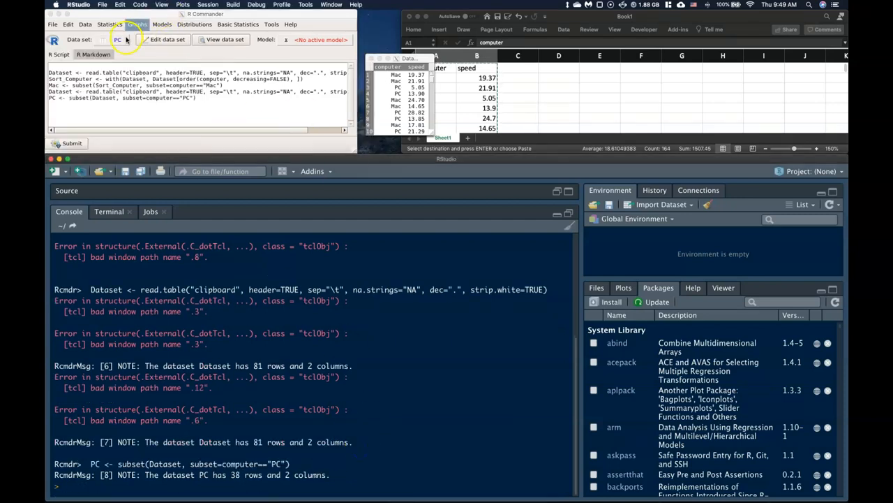
# - Select PC from the data set list as the active data set
pyautogui.click(124, 39)
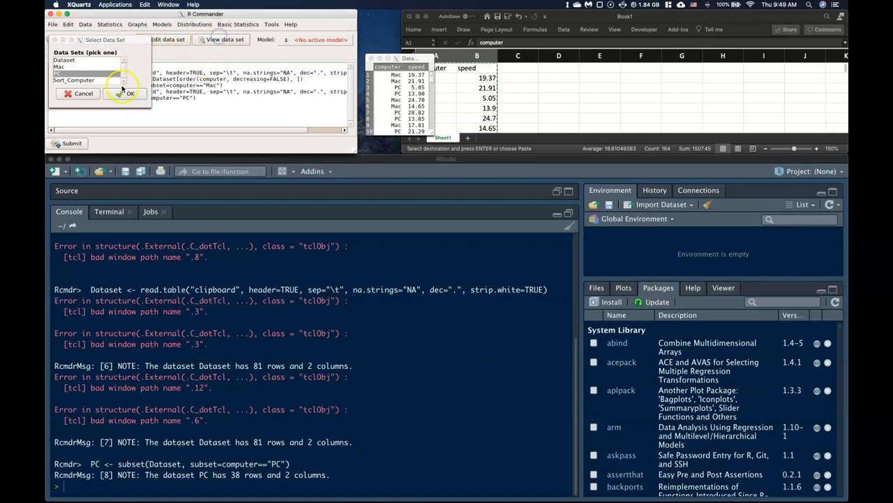
pyautogui.click(130, 92)
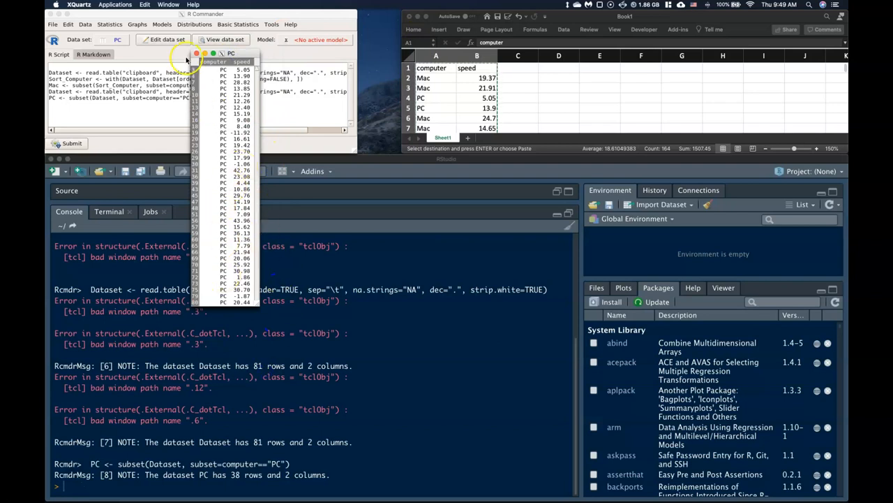
pyautogui.click(120, 39)
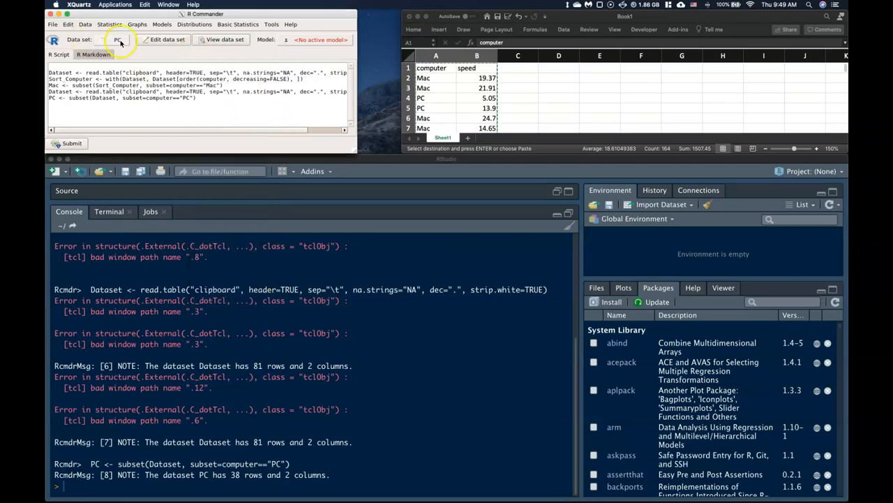
pyautogui.click(122, 40)
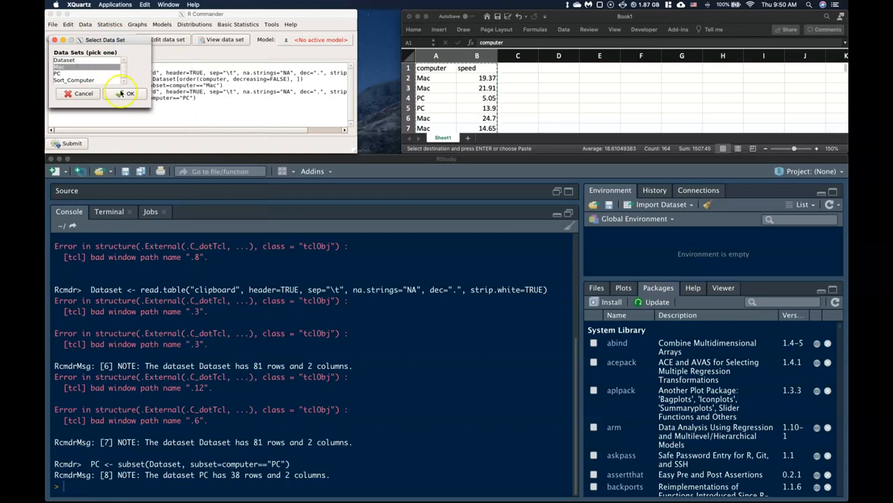
pyautogui.click(129, 92)
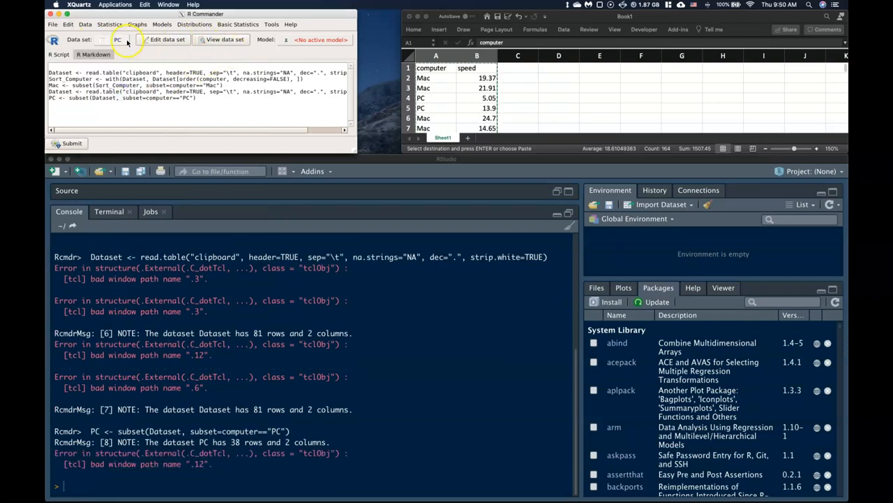
# - View the rows of the PC data set in the data viewer
pyautogui.click(128, 39)
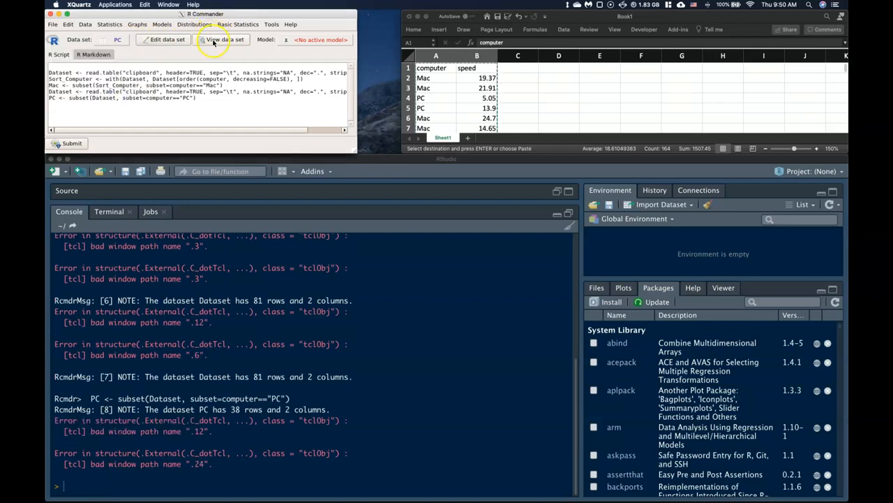
pyautogui.click(221, 39)
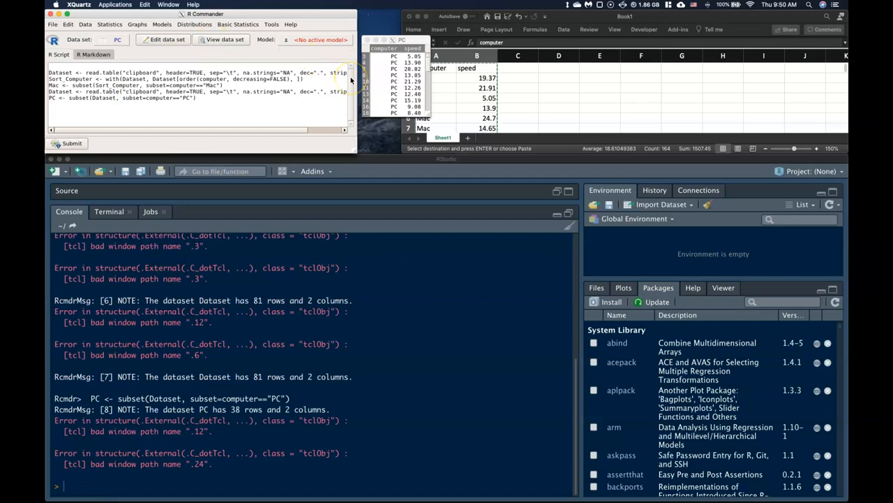